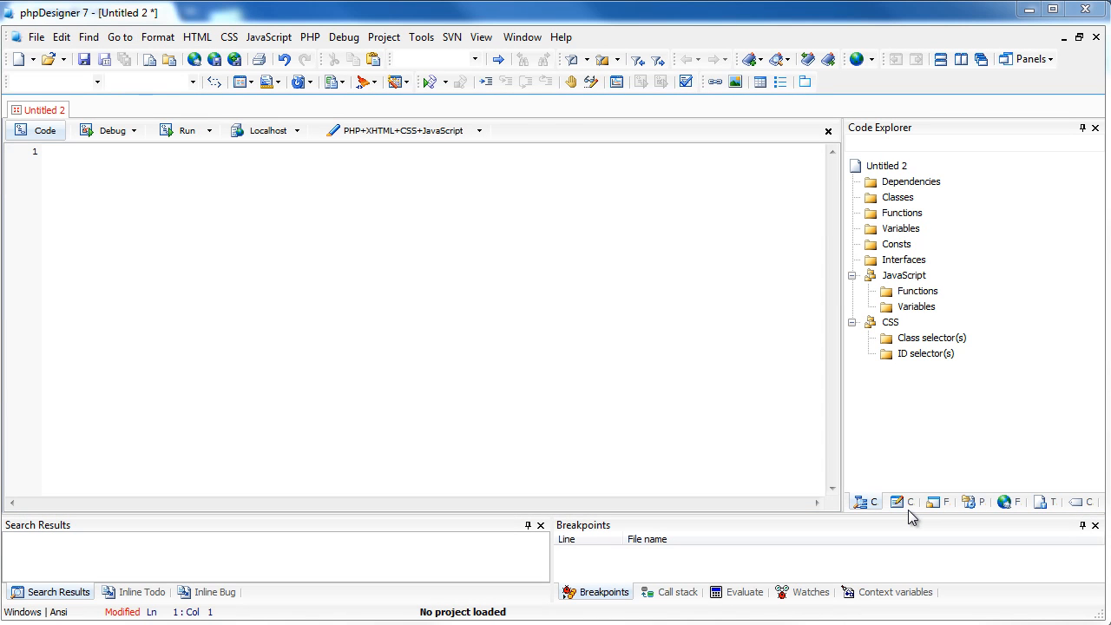
pyautogui.moveTo(830, 46)
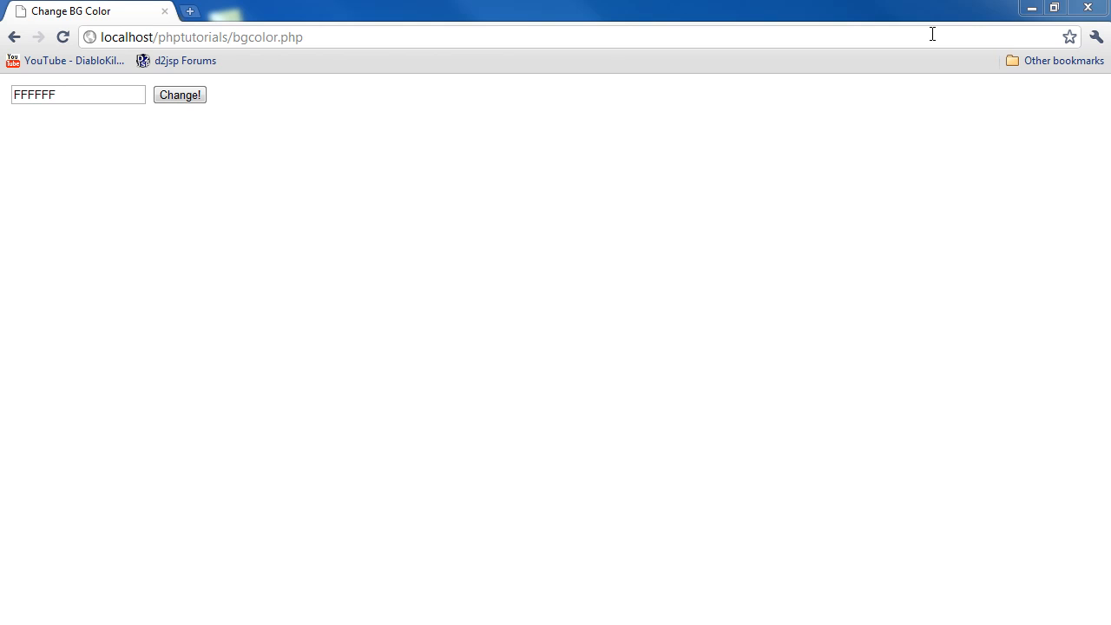
pyautogui.moveTo(935, 41)
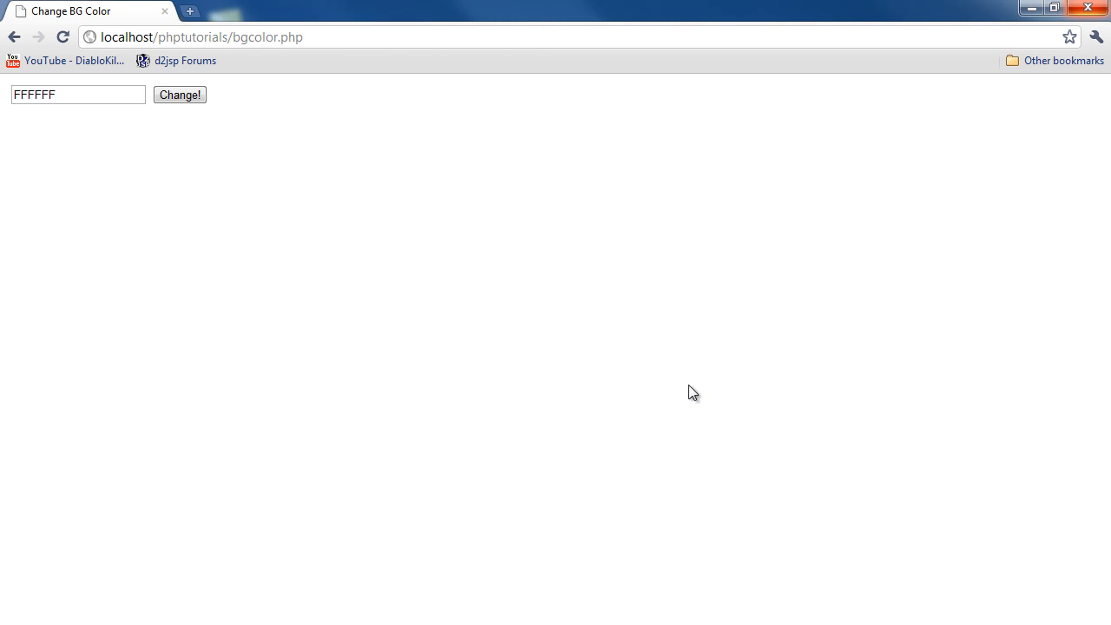
# Enter hex values 000 and 414243 in the text box, applying each with Change!
pyautogui.click(76, 94)
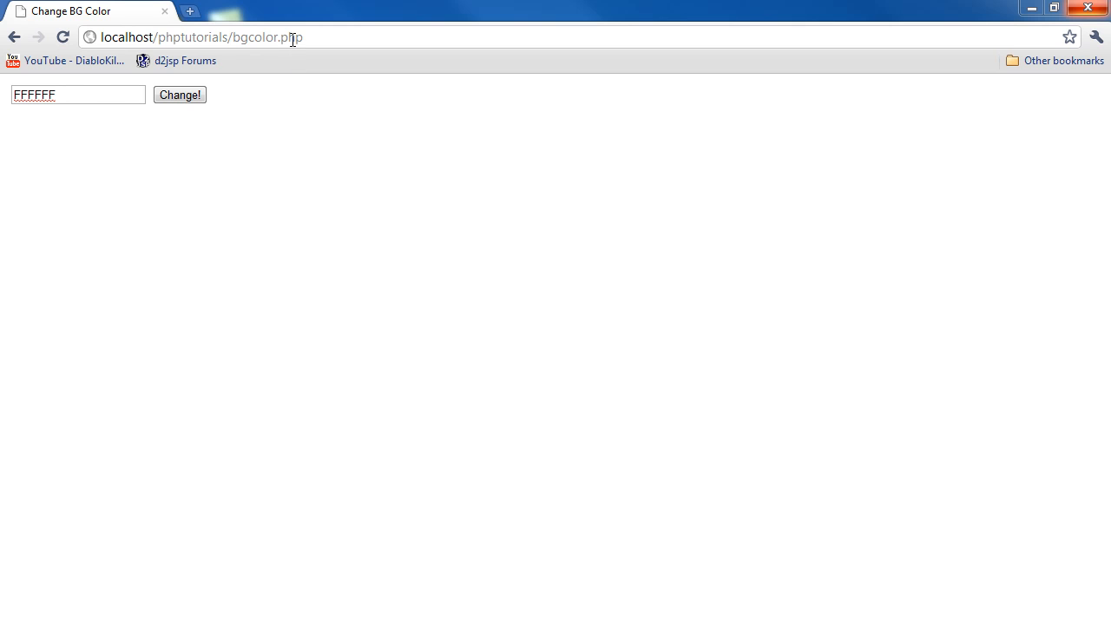
pyautogui.moveTo(119, 93)
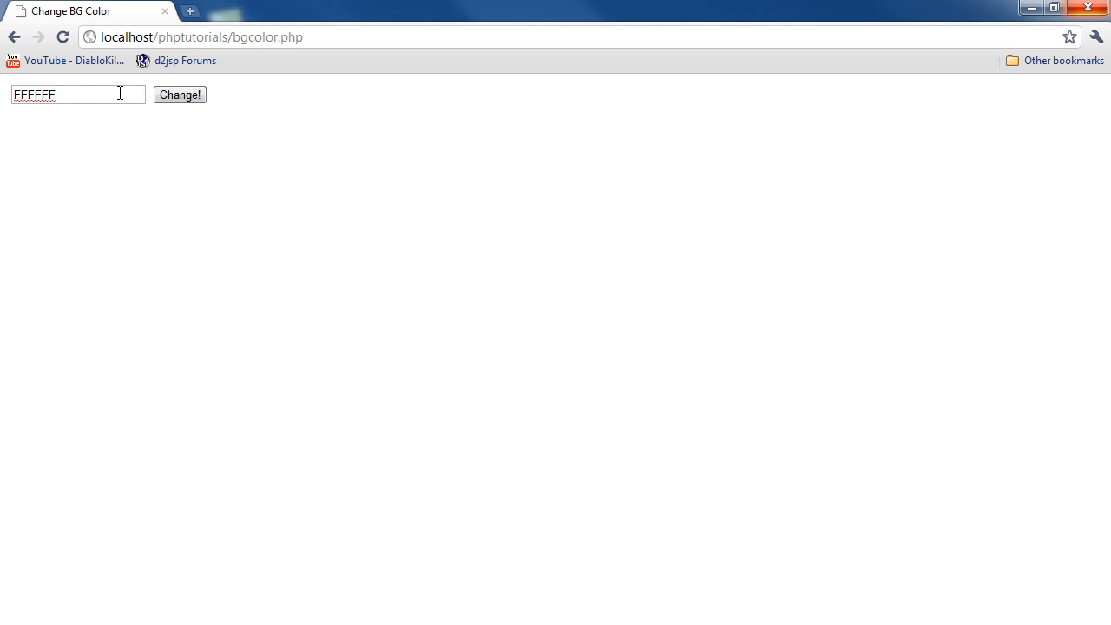
pyautogui.moveTo(123, 94)
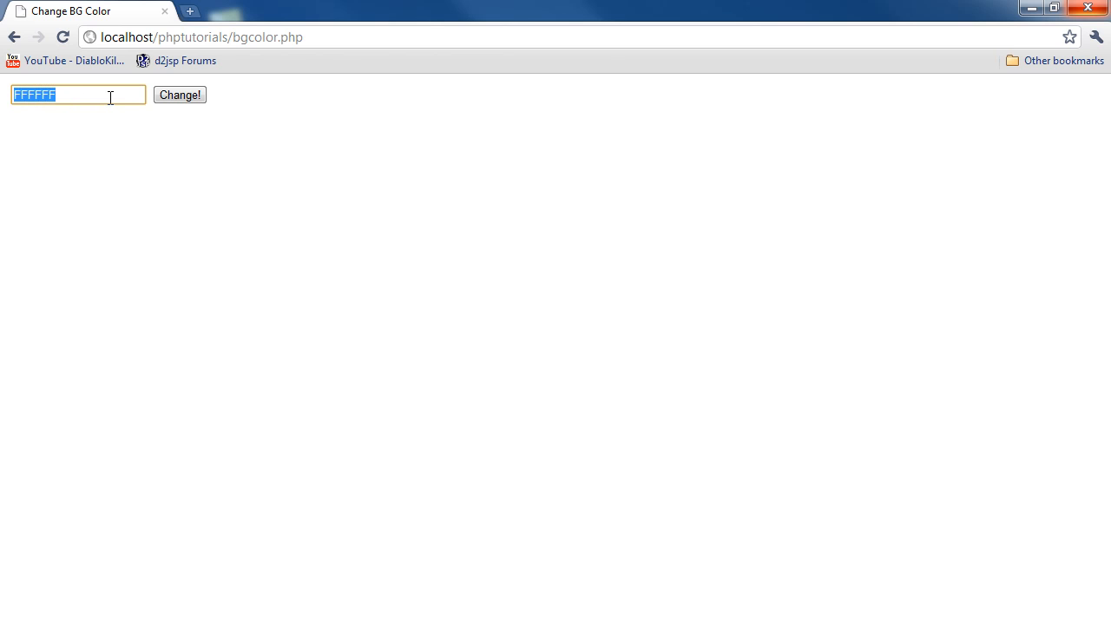
pyautogui.moveTo(132, 96)
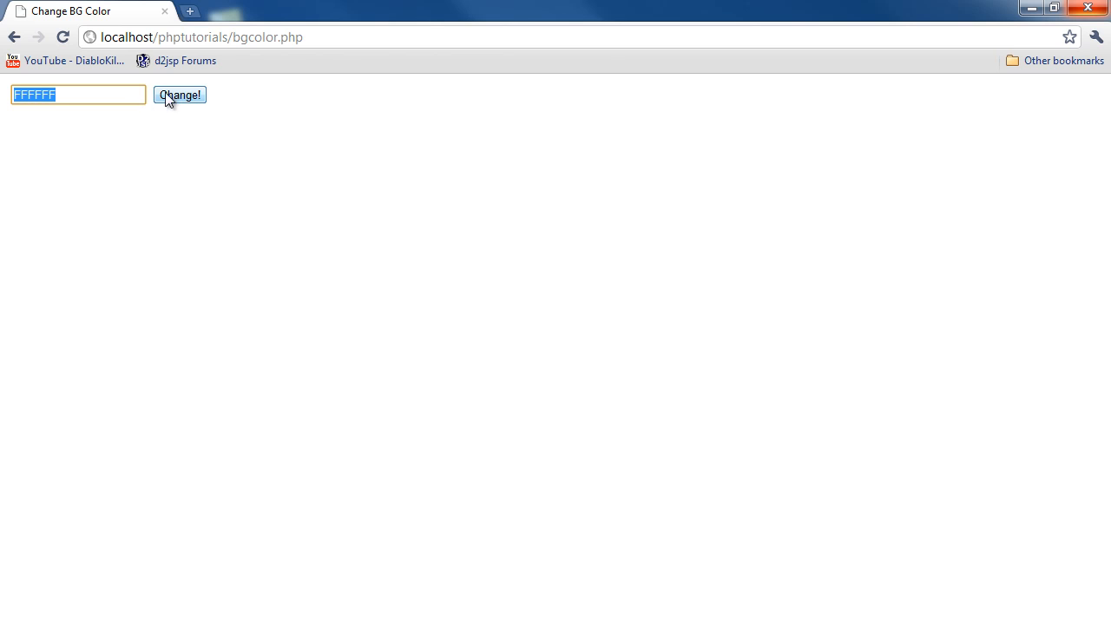
pyautogui.write('000')
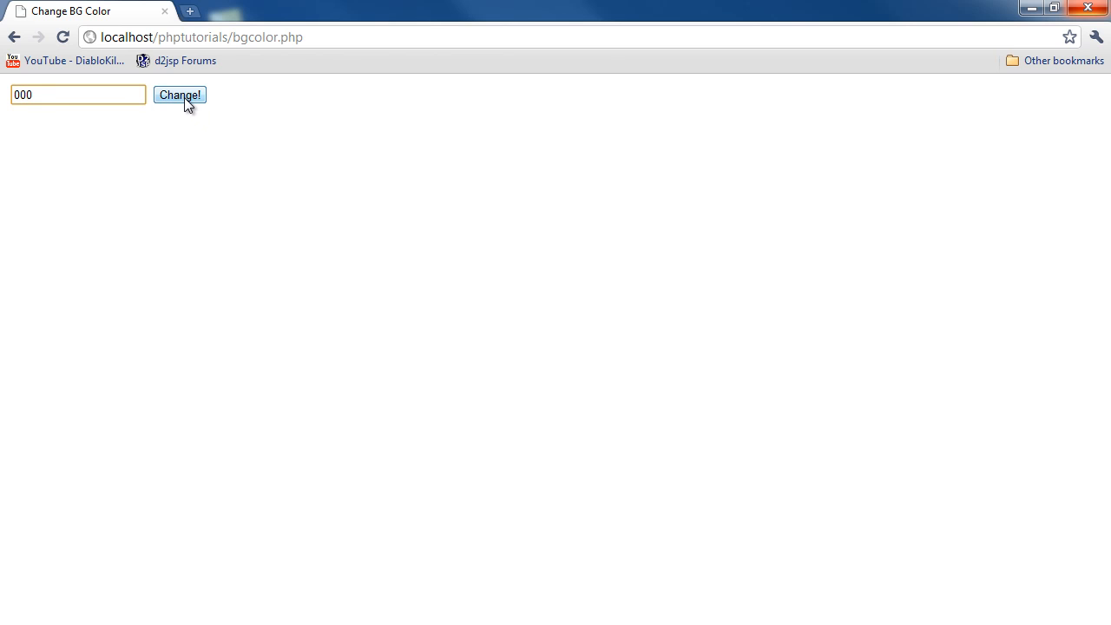
pyautogui.click(181, 94)
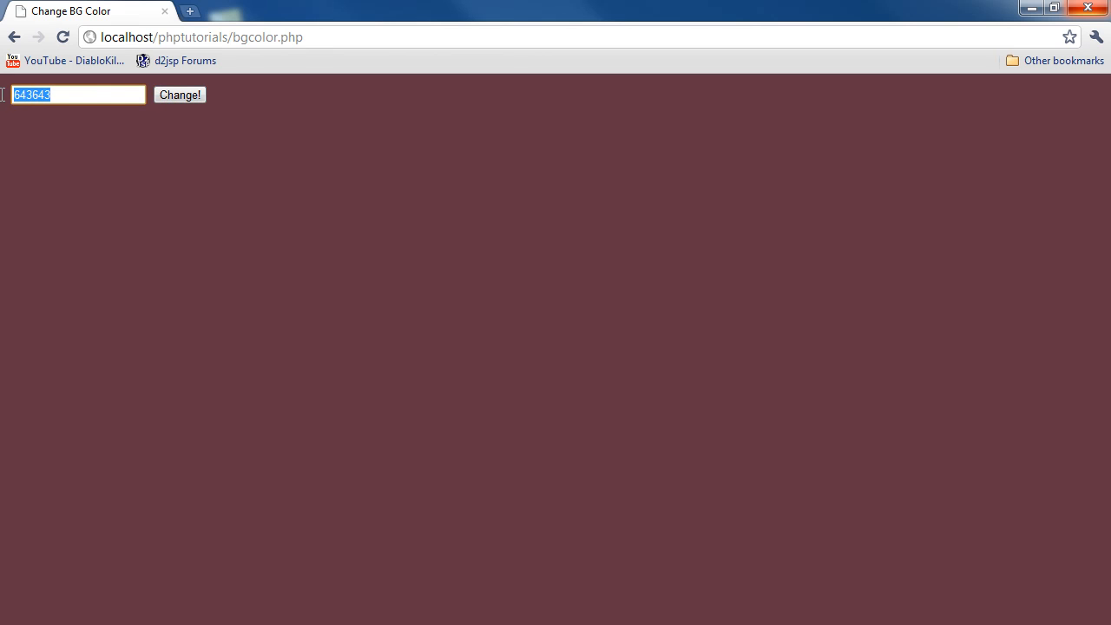
pyautogui.write('41')
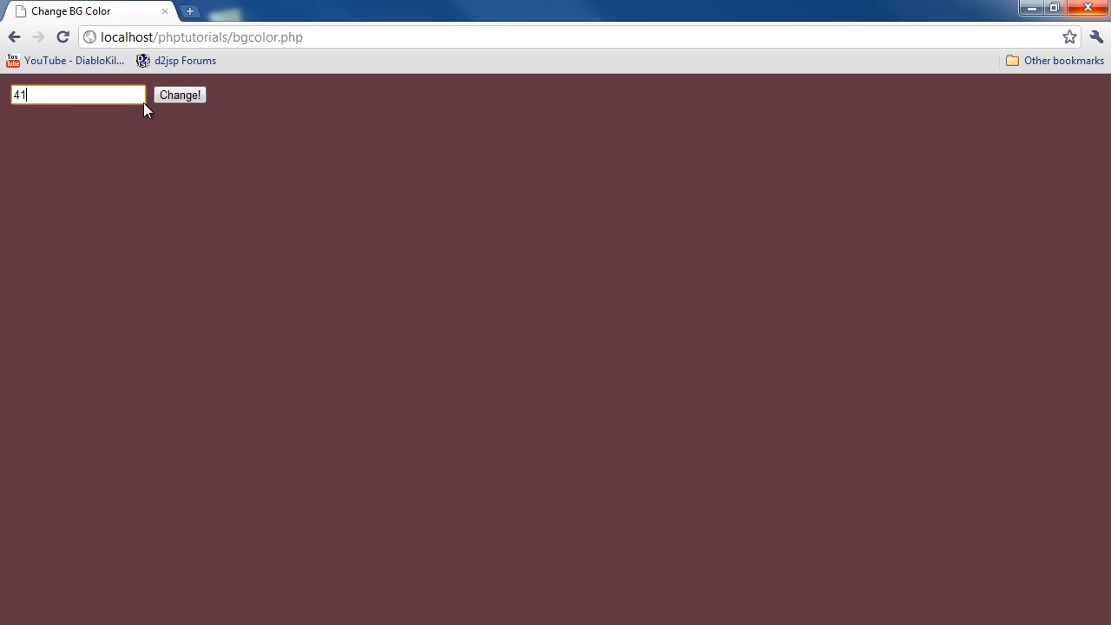
pyautogui.write('4243')
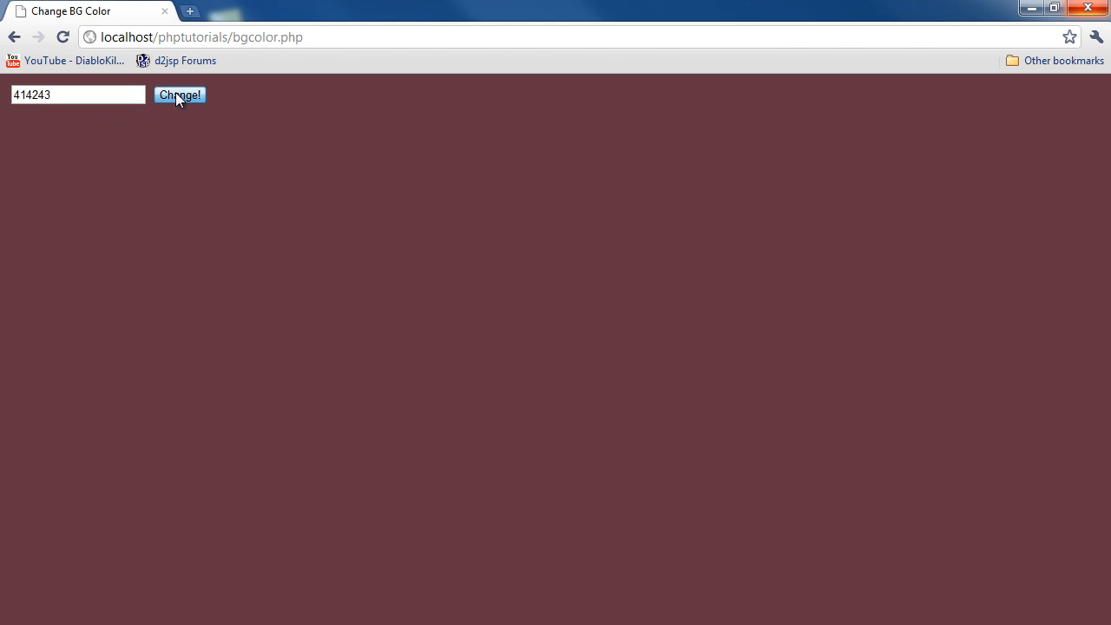
pyautogui.click(181, 94)
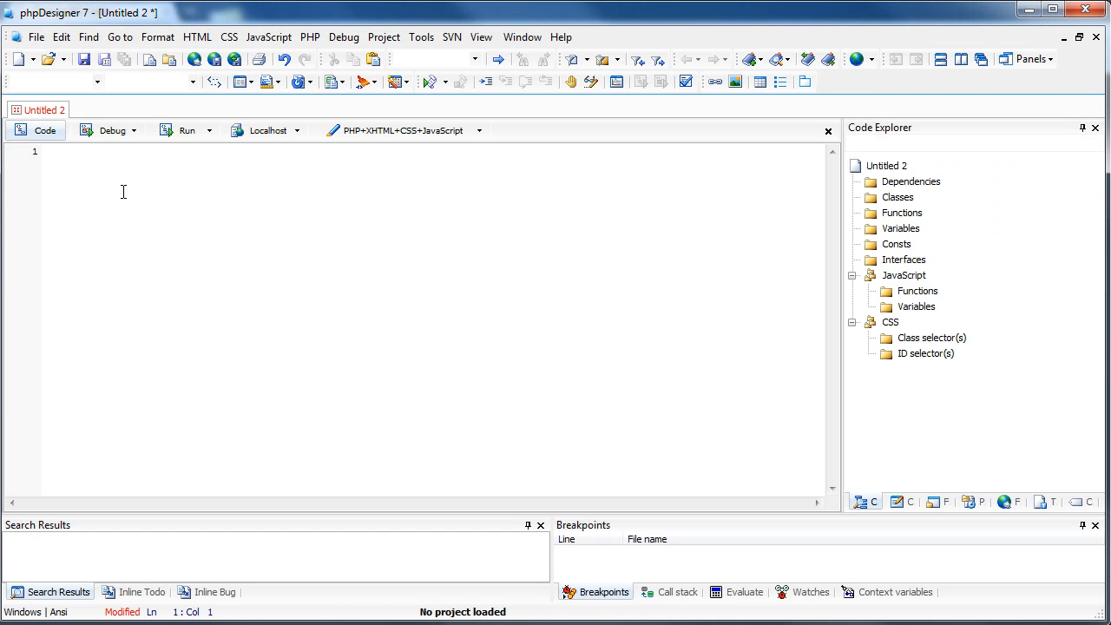
pyautogui.moveTo(274, 282)
pyautogui.write('bgcolor1.php')
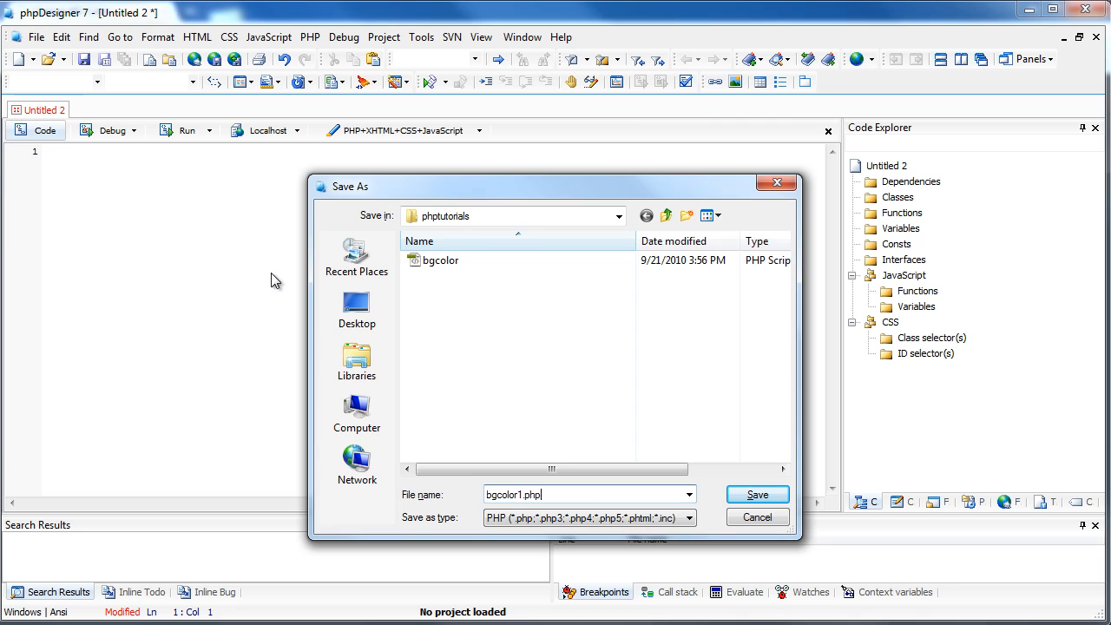
# Save the new document as bgcolor1.php in the phptutorials folder.
pyautogui.click(757, 493)
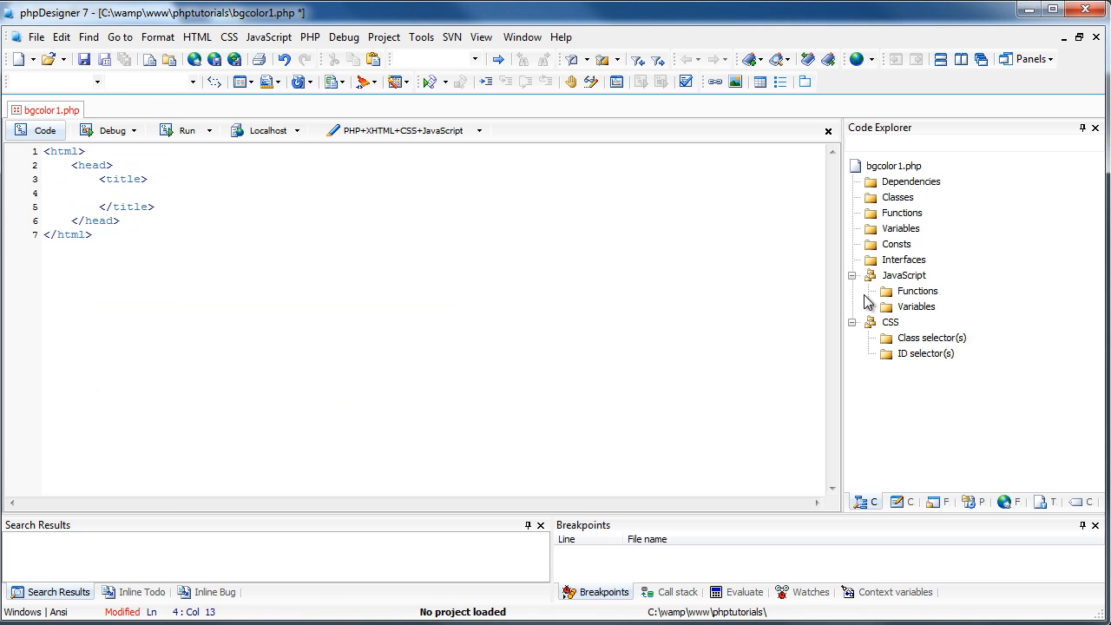
# Title the page 'Bg color changer' and start a <script language="javascript"> block.
pyautogui.write('Bg color cha')
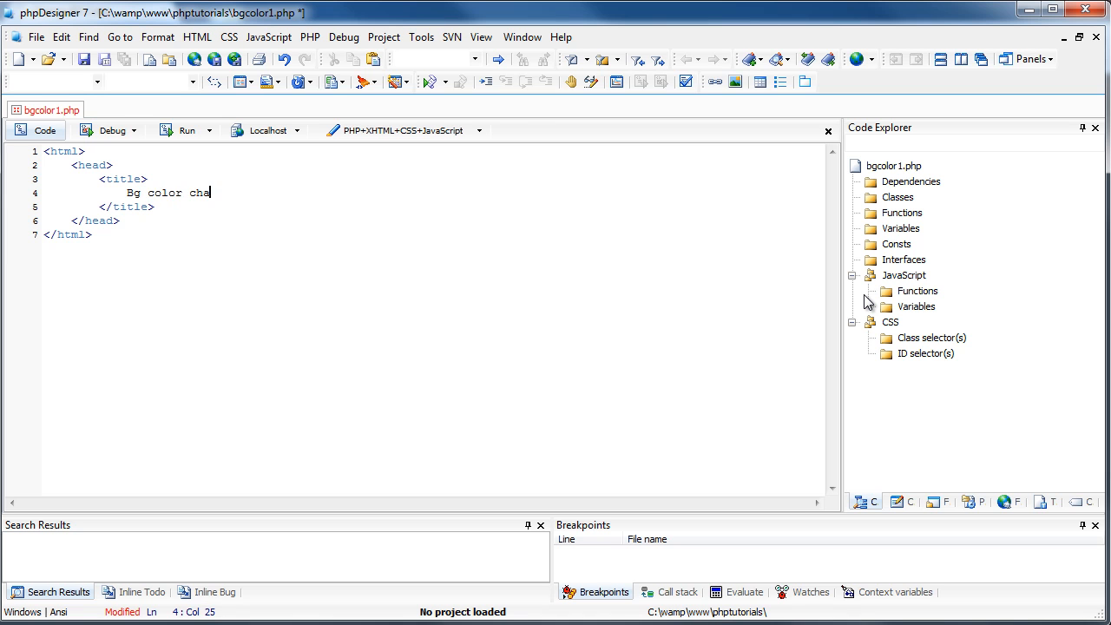
pyautogui.write('nger')
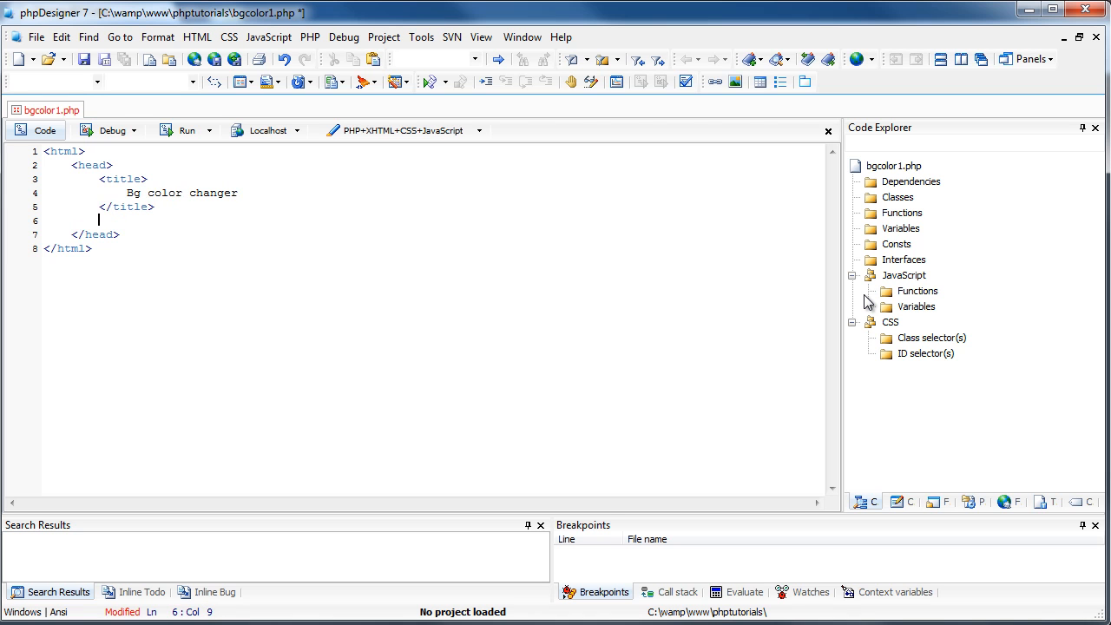
pyautogui.write('<script')
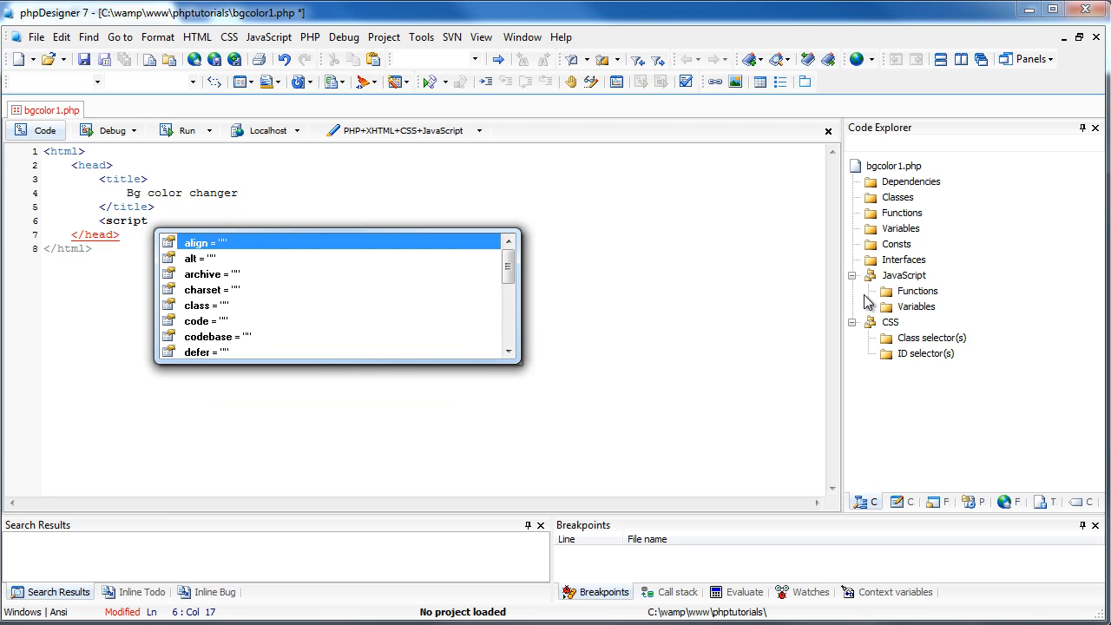
pyautogui.write('language="javascript">')
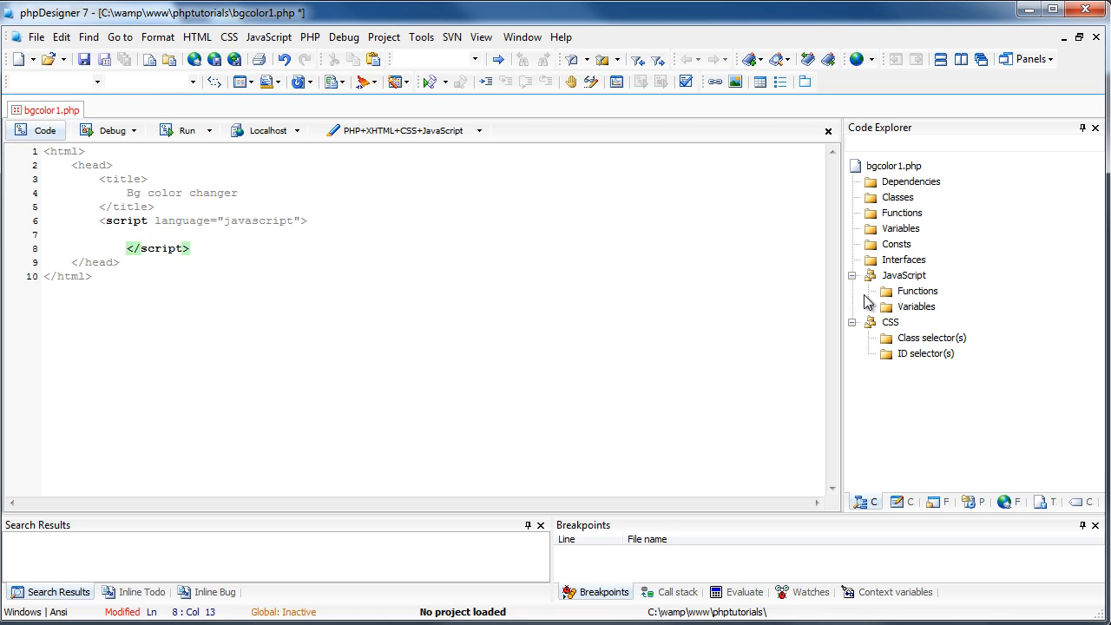
# Write function changeColor() setting document.bgColor = '#'.
pyautogui.write('function changeco')
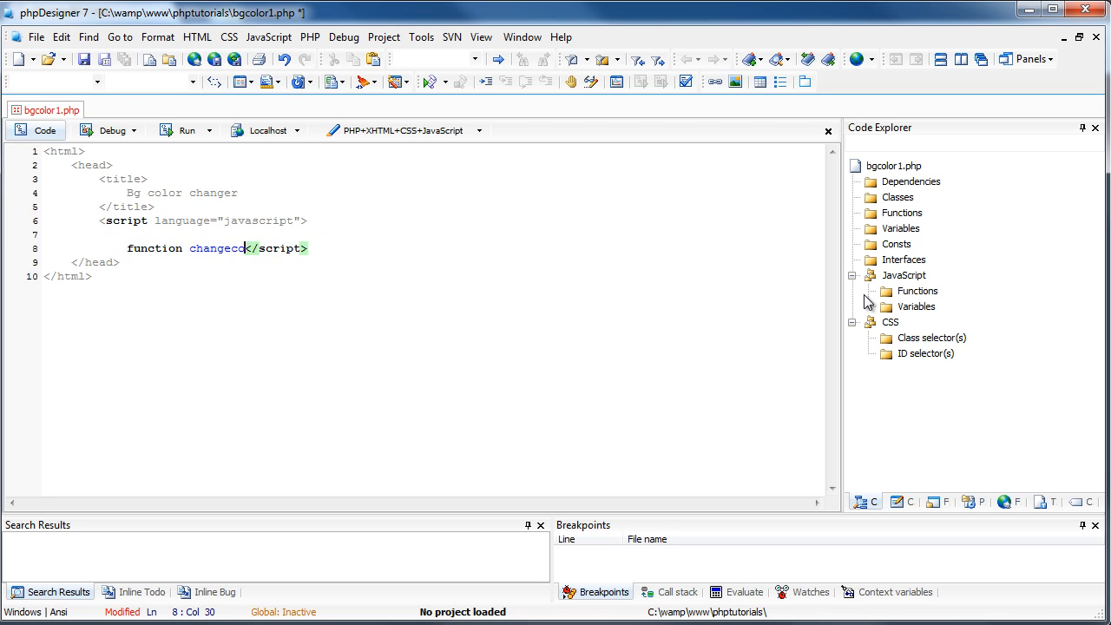
pyautogui.press('Backspace')
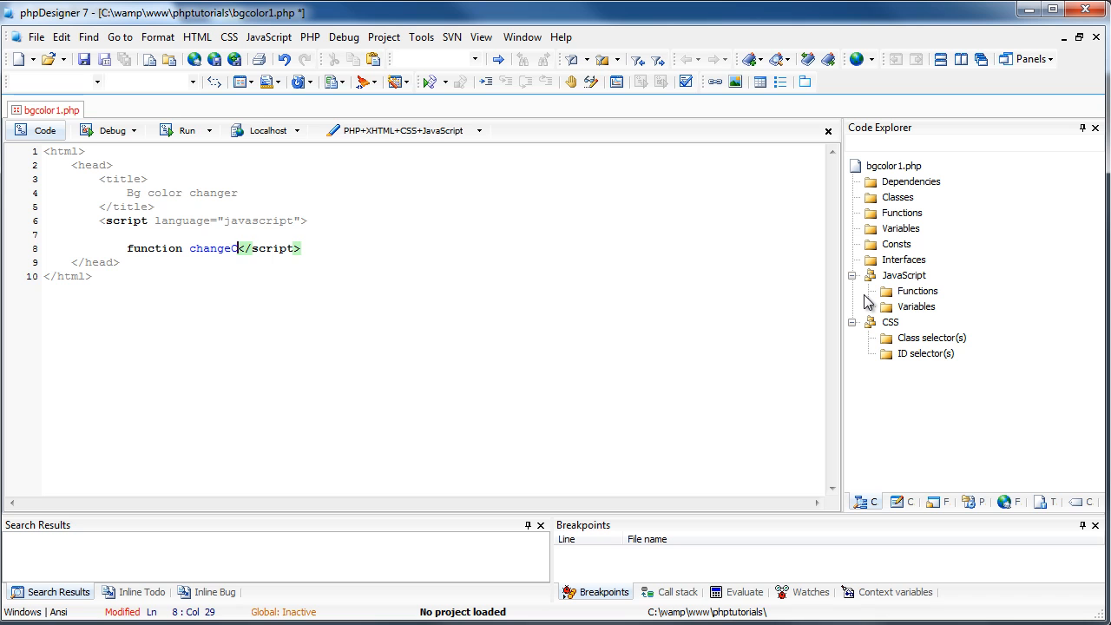
pyautogui.write('olor(){')
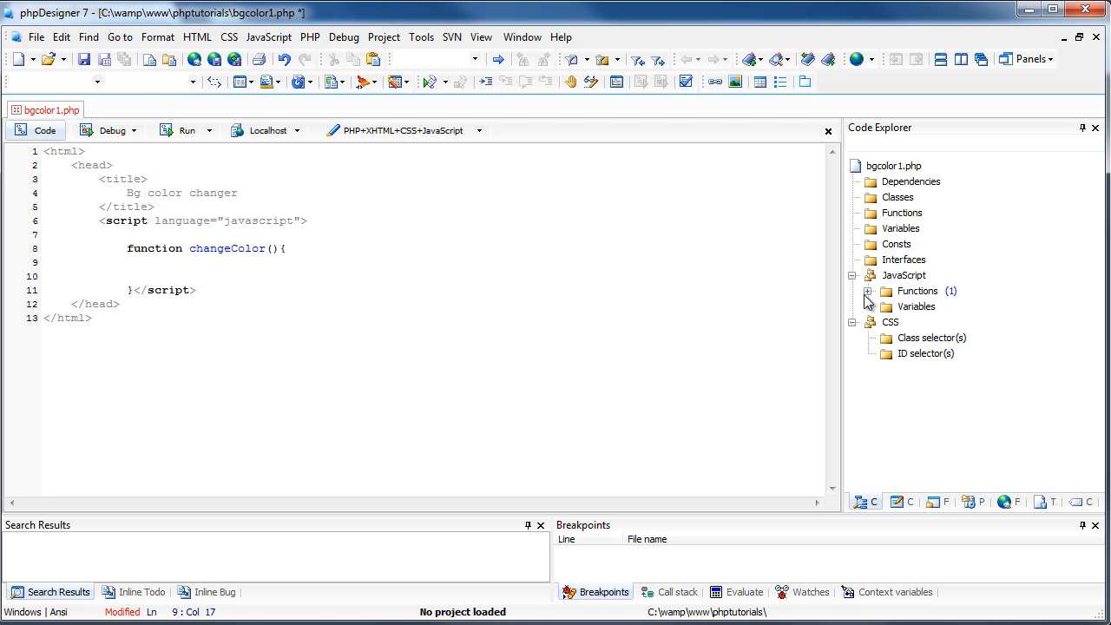
pyautogui.write('document.bg')
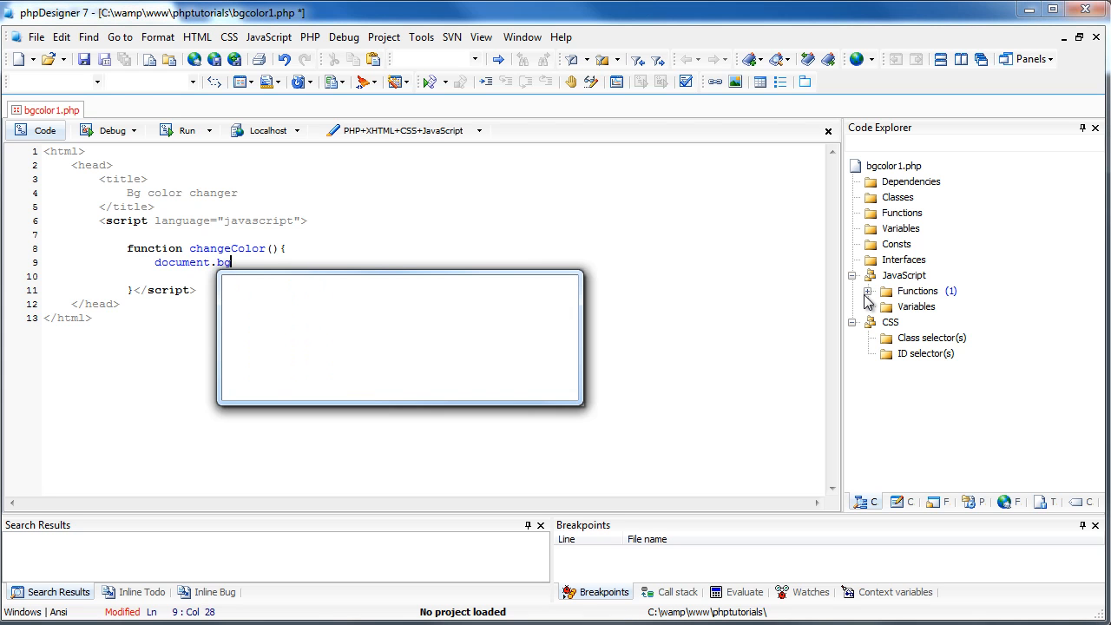
pyautogui.write('Color =')
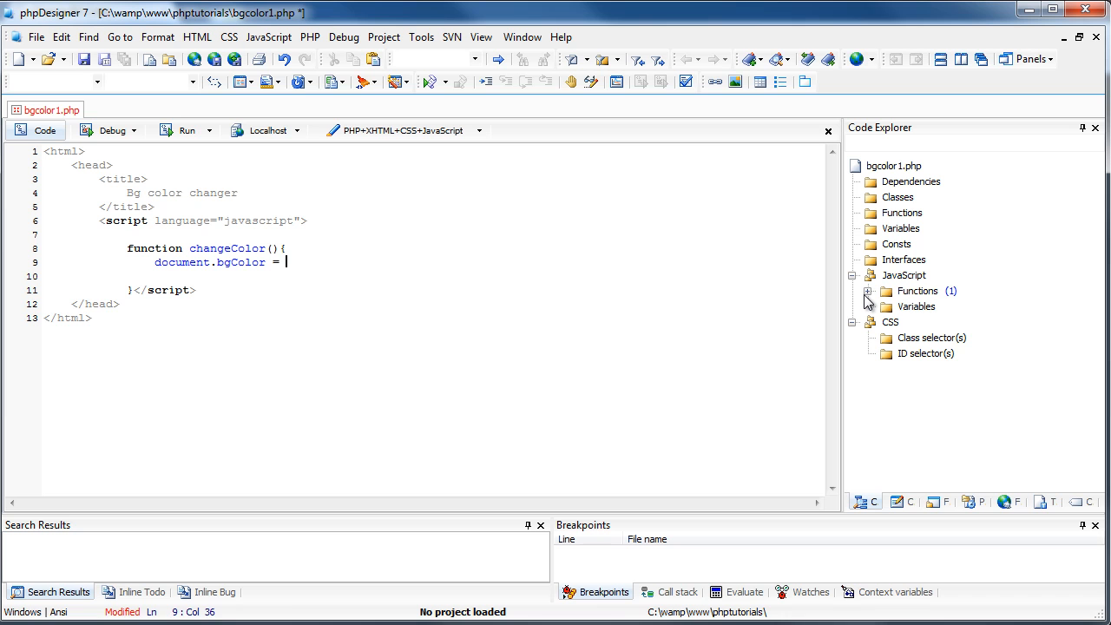
pyautogui.write("'#")
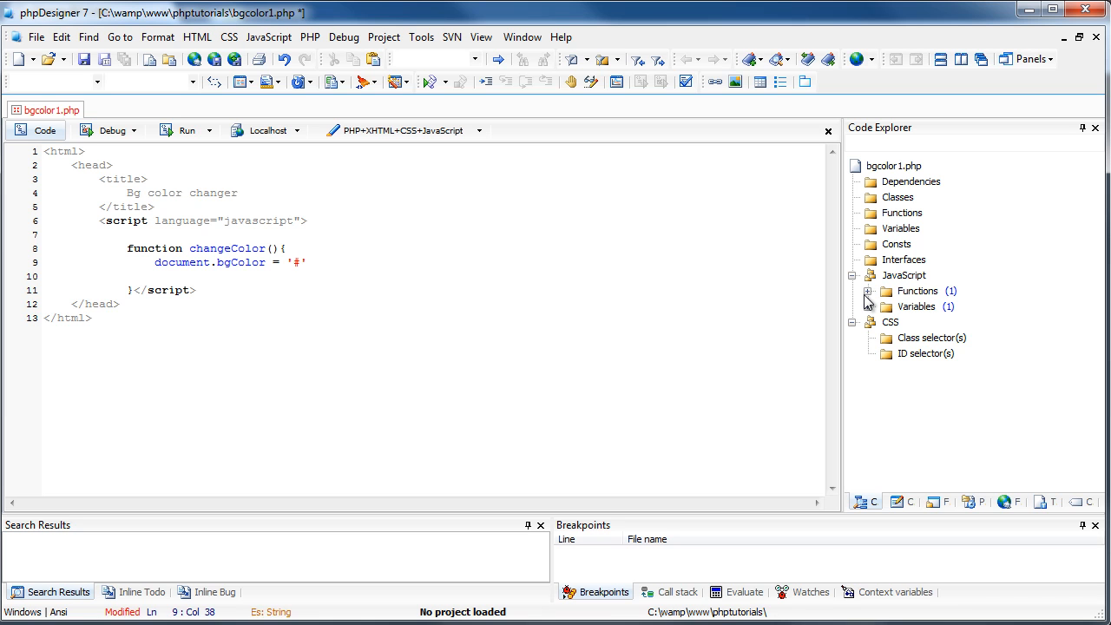
# Append + changeBG.color.value; to the assignment and begin the <body tag.
pyautogui.press('Right')
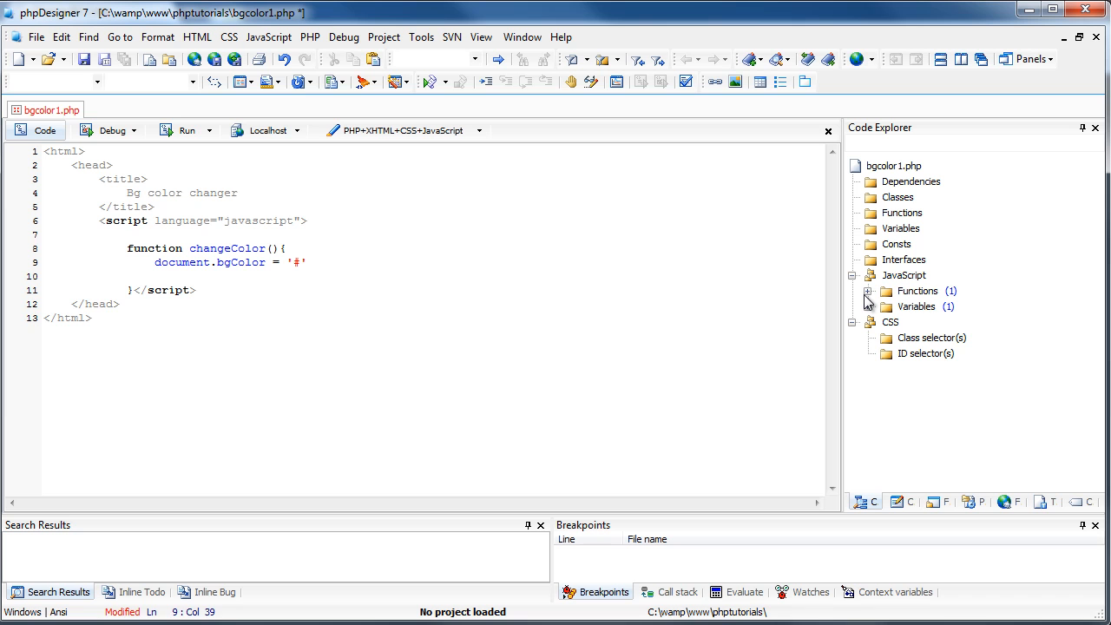
pyautogui.write('+')
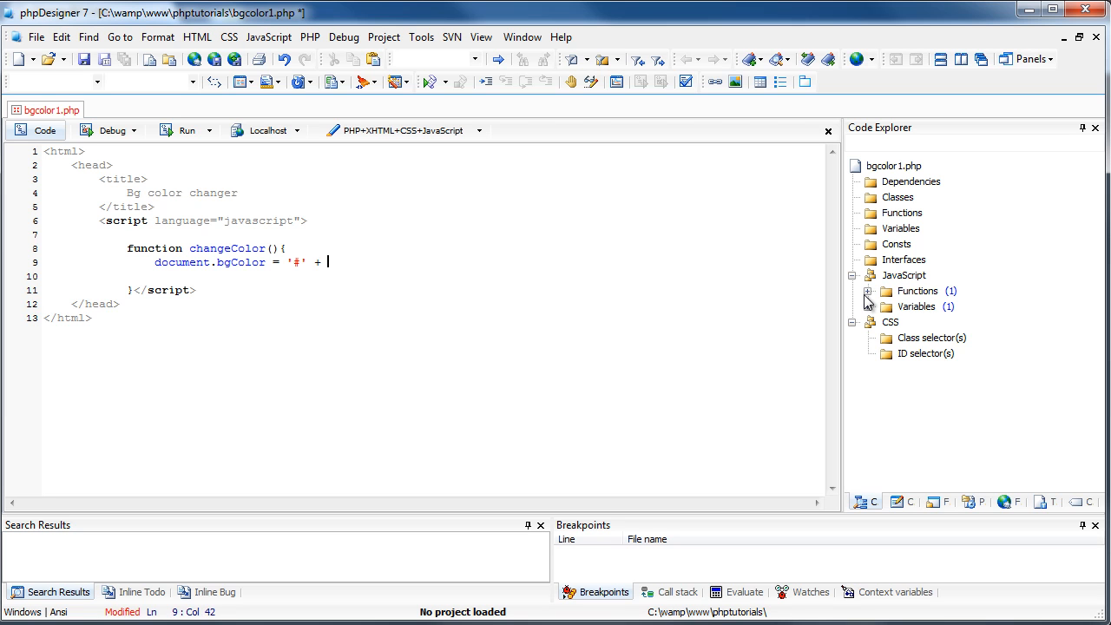
pyautogui.write('changeBG.color.value(')
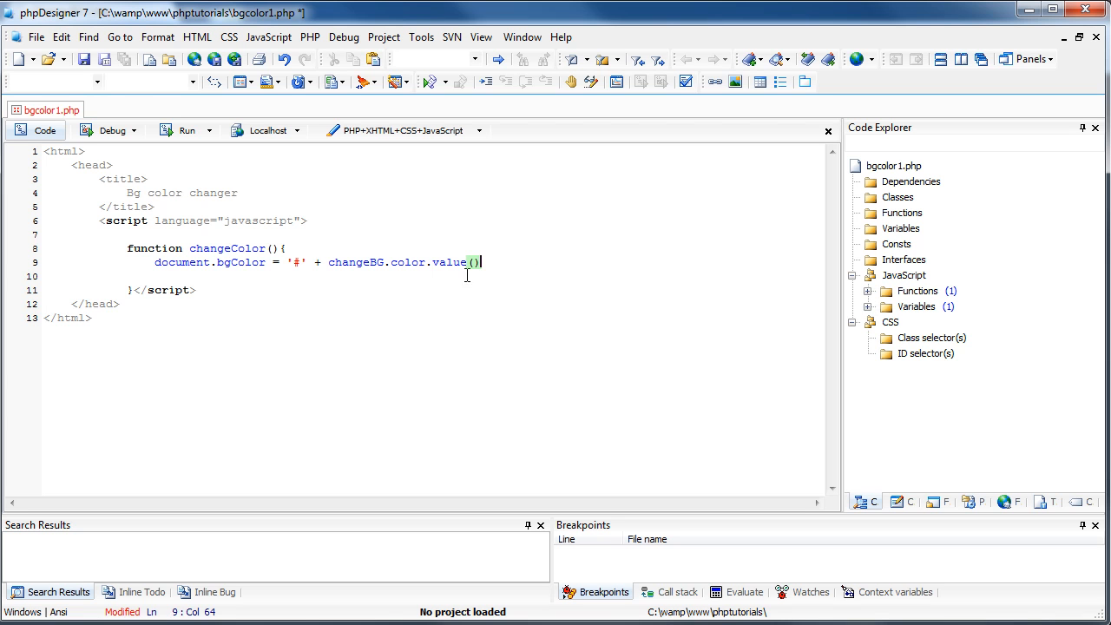
pyautogui.doubleClick(408, 262)
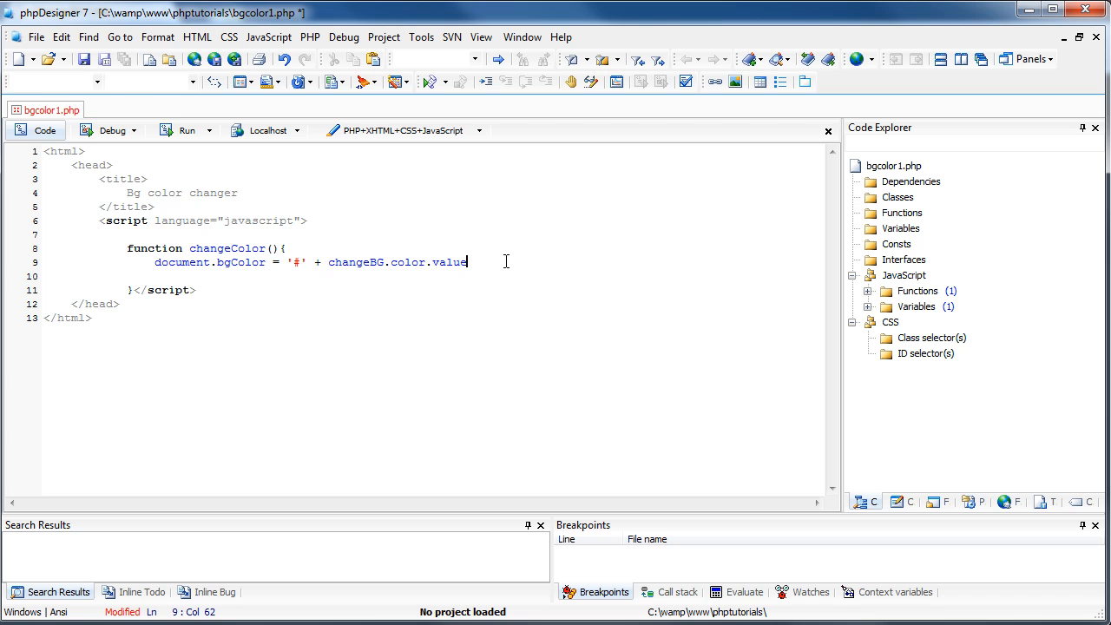
pyautogui.write(';')
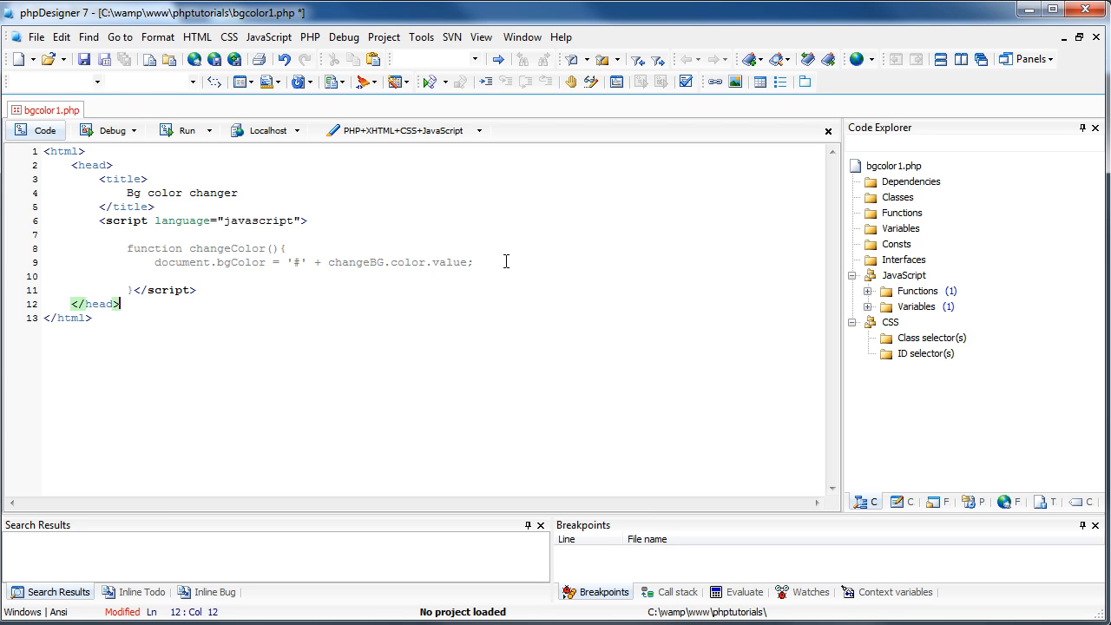
pyautogui.write('<body>')
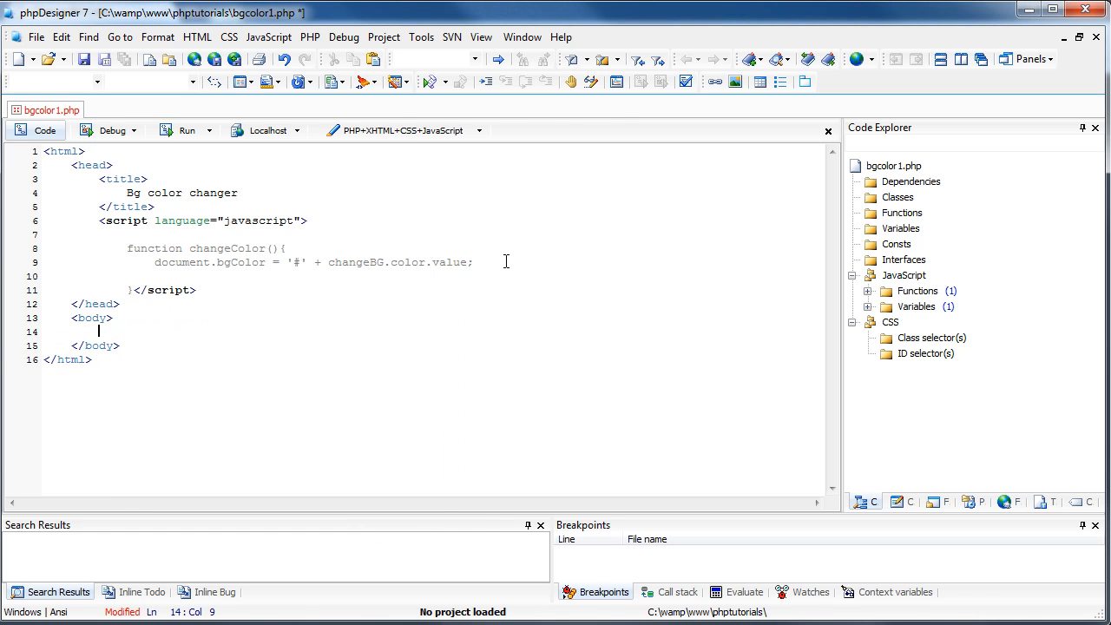
# Add <form name="changeBG"> containing a table with one row and cell.
pyautogui.write('<form name="')
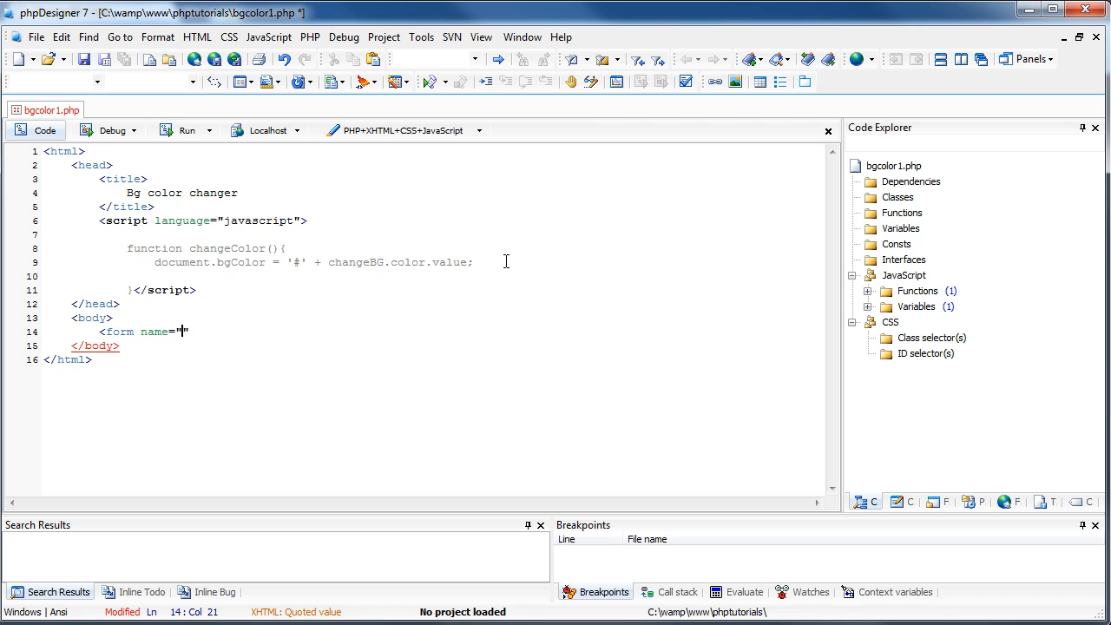
pyautogui.write('changeBG">')
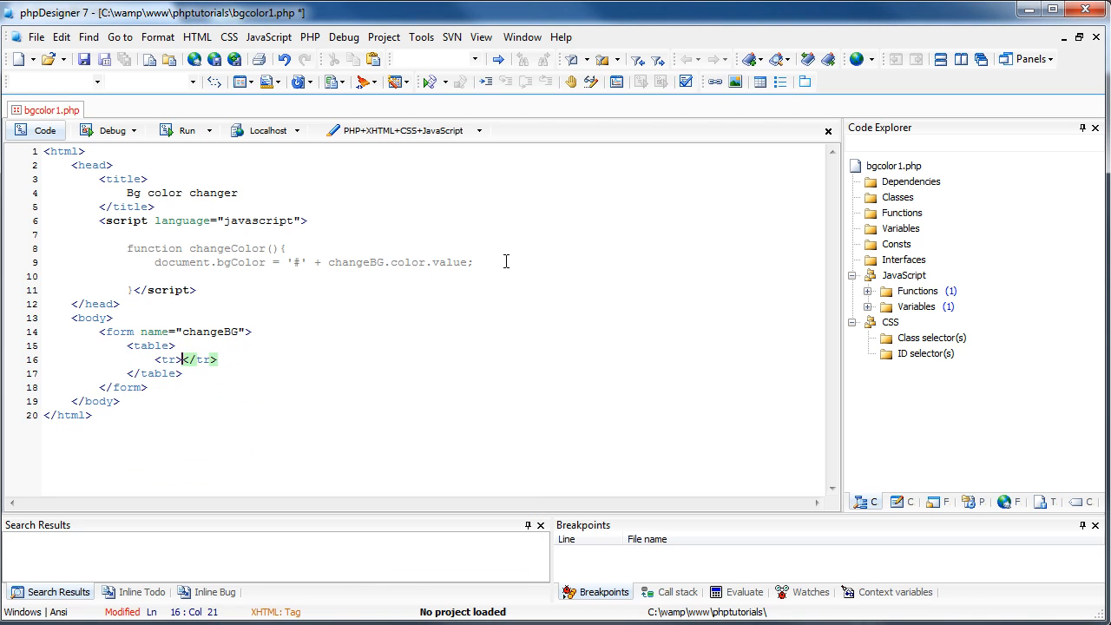
pyautogui.press('Enter')
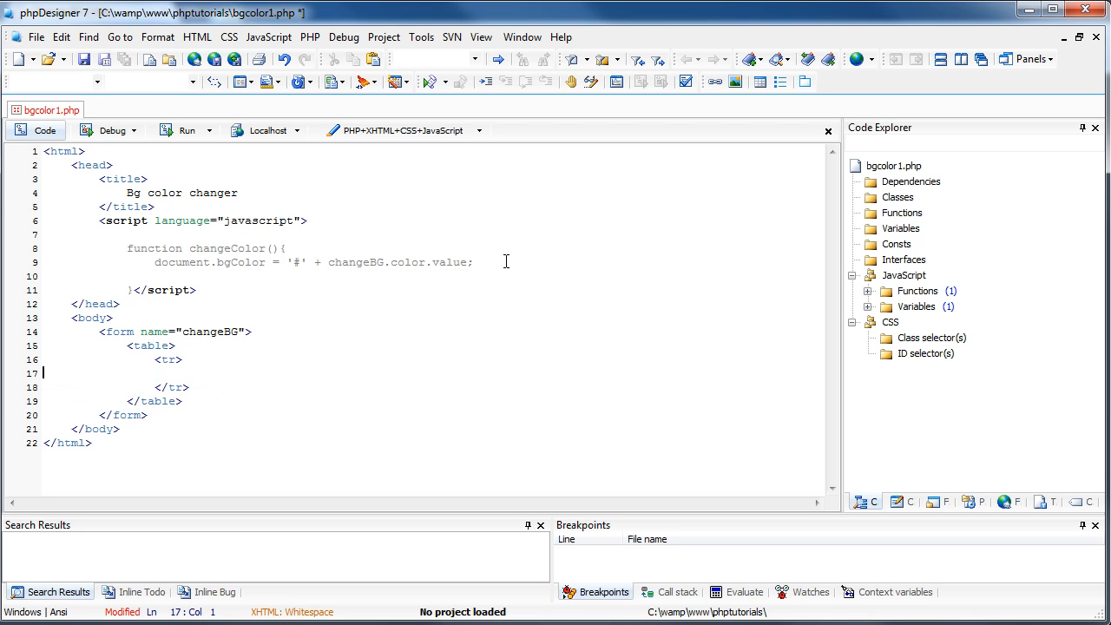
pyautogui.write('<tr></tr>')
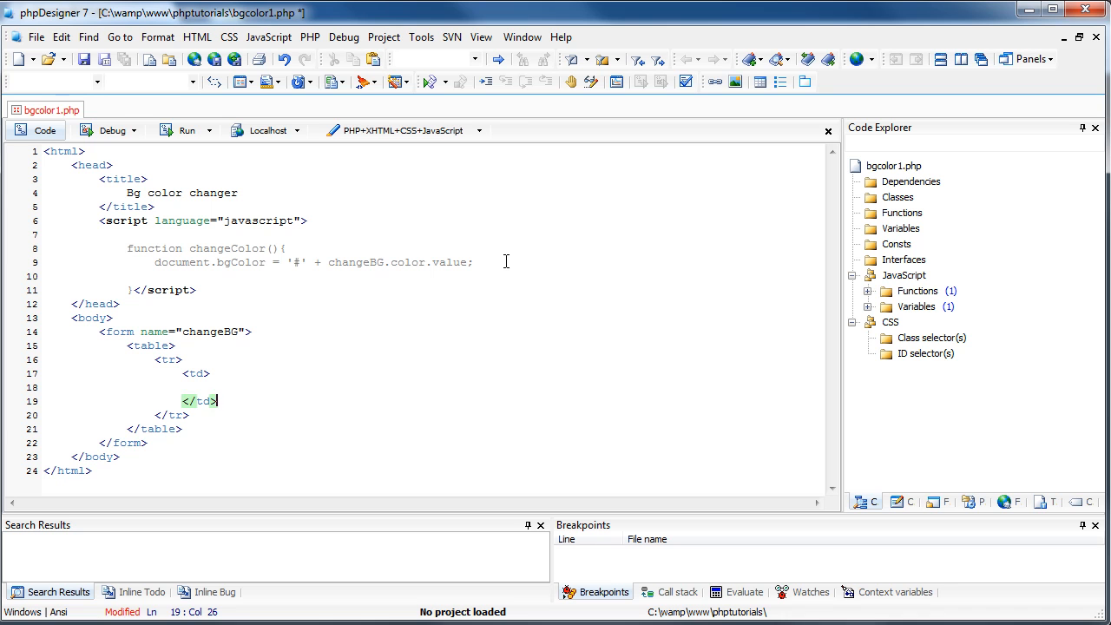
# Put <input type="text" name="color" /> in the first cell and add a second cell.
pyautogui.write('<inpu')
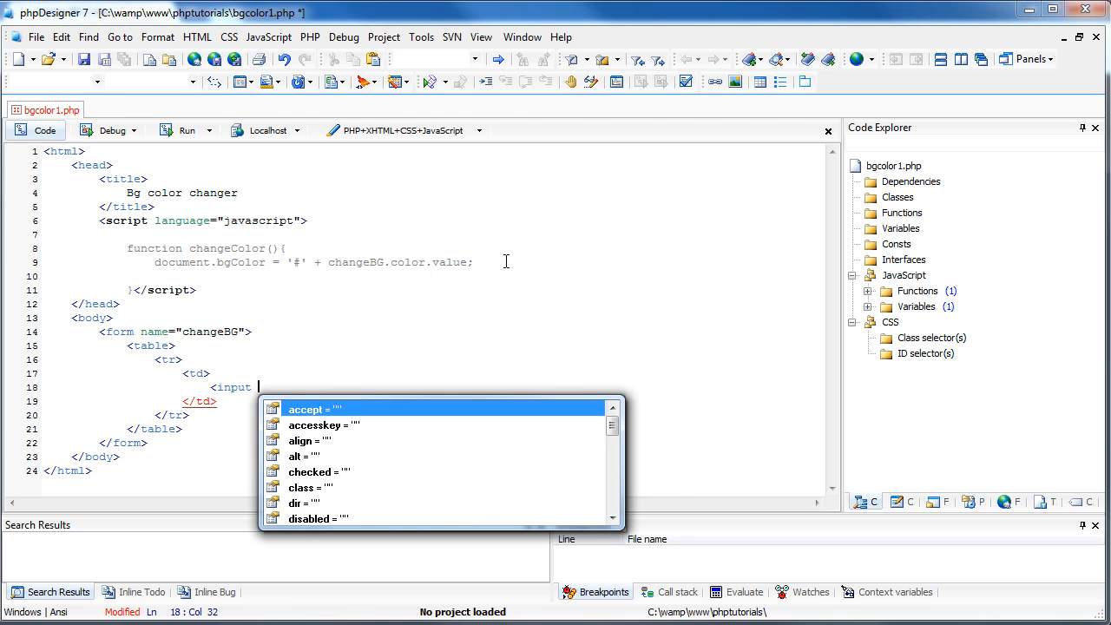
pyautogui.write('type="text"')
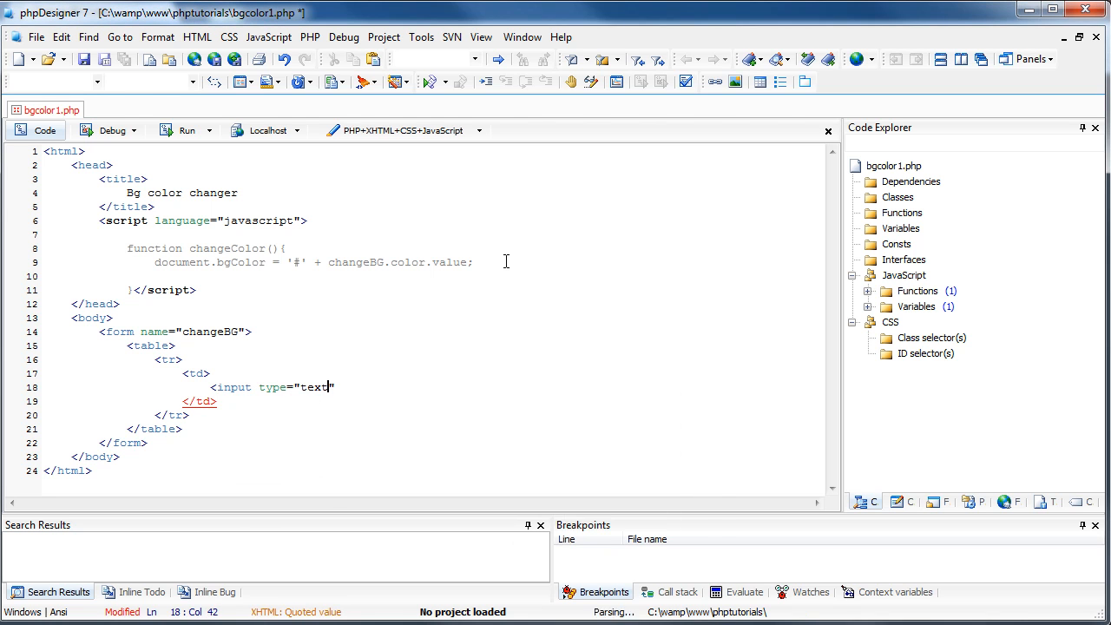
pyautogui.write('name="td"')
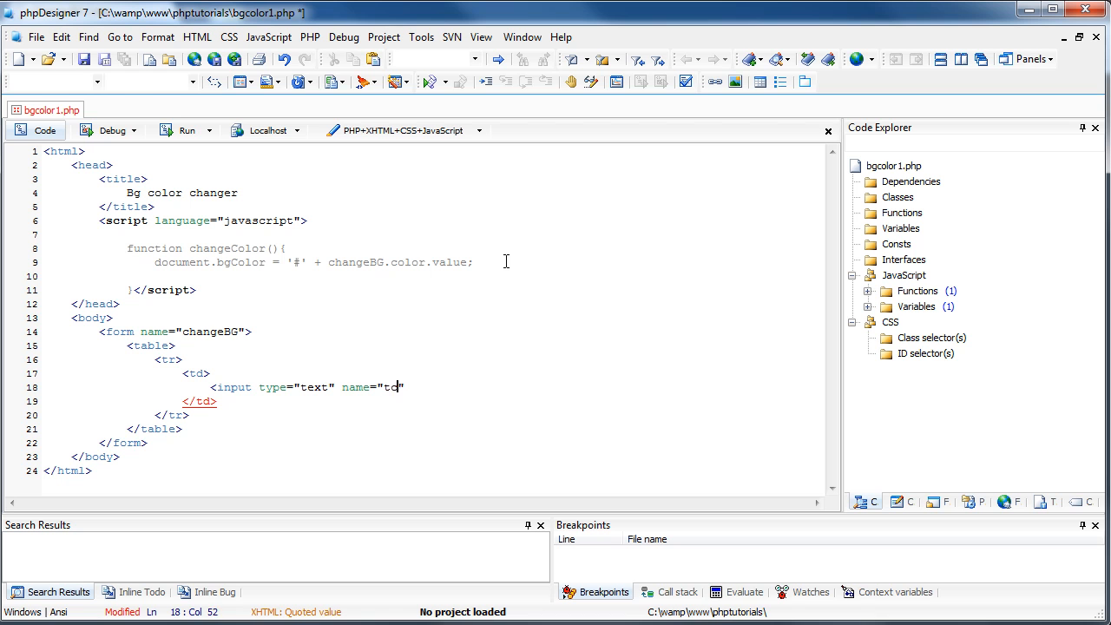
pyautogui.write('olor')
pyautogui.write('<td>')
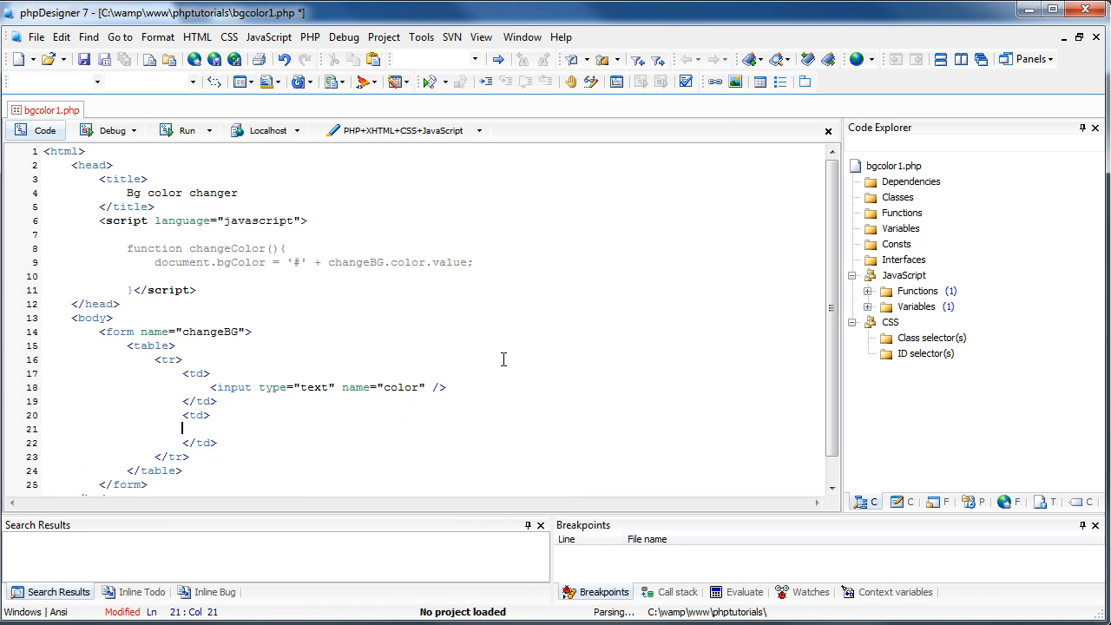
# Start an <input type="button" name="changeBG"> in the second cell.
pyautogui.write('<')
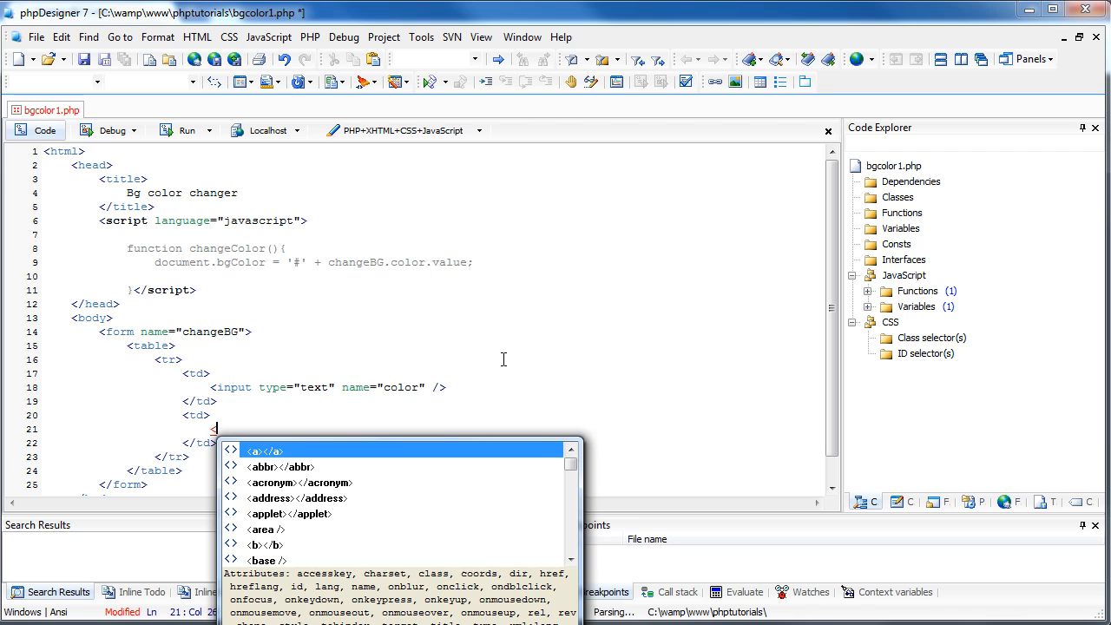
pyautogui.write('input')
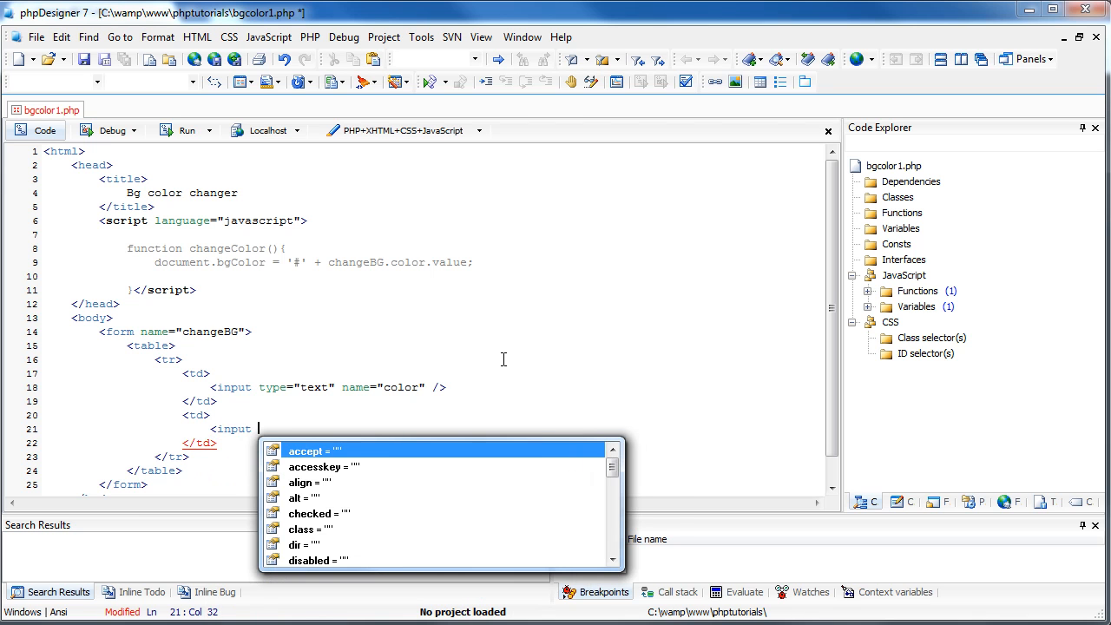
pyautogui.write('type="button"')
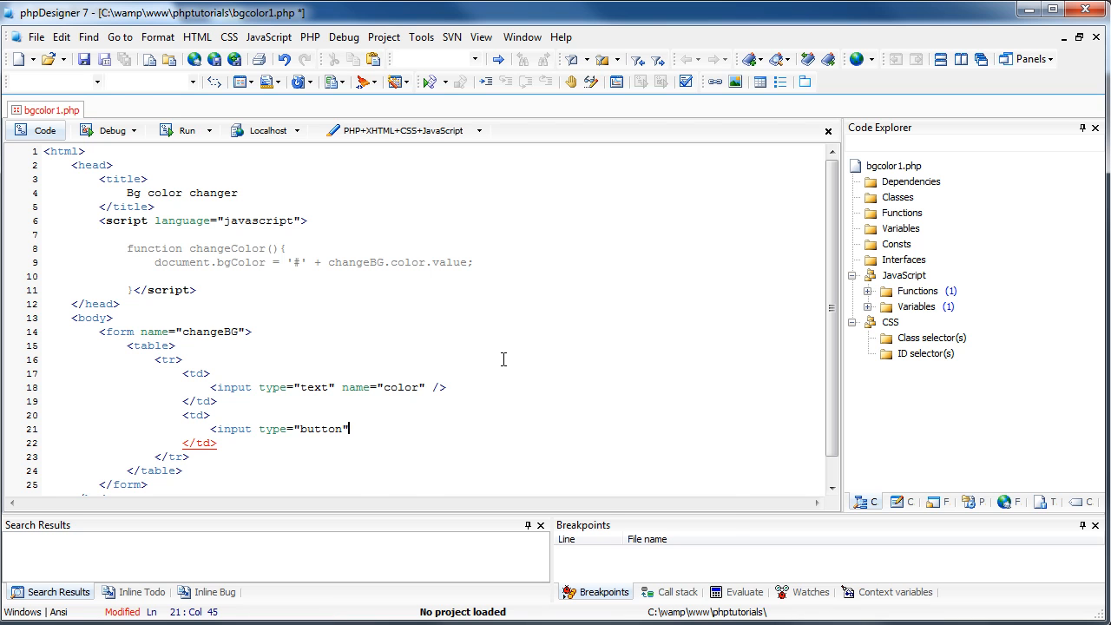
pyautogui.write('n')
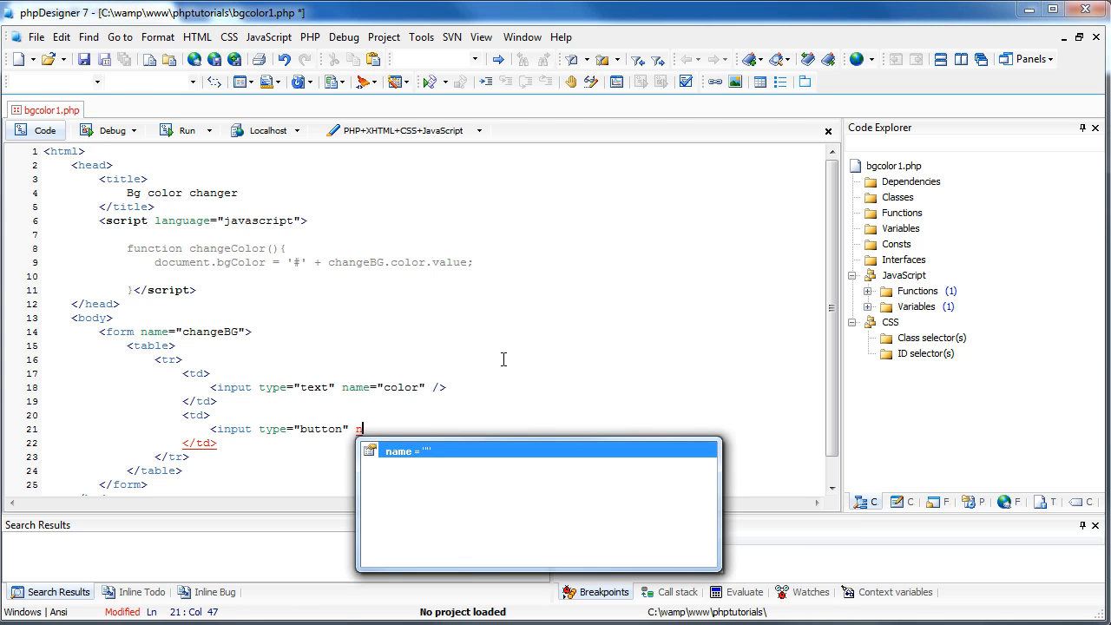
pyautogui.write('name="changeB')
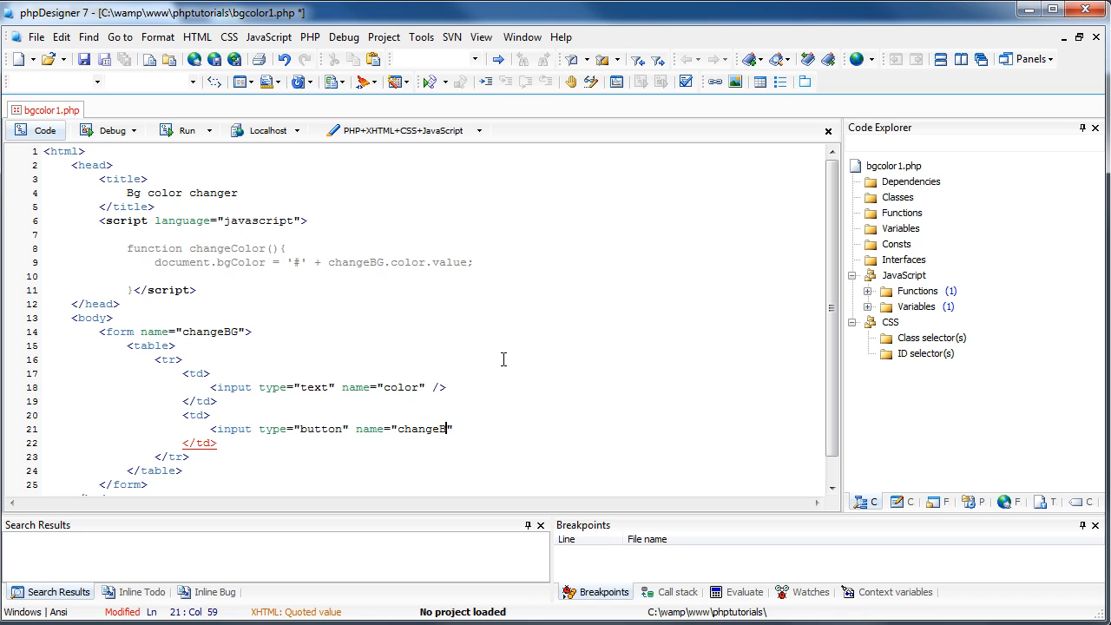
pyautogui.write('G')
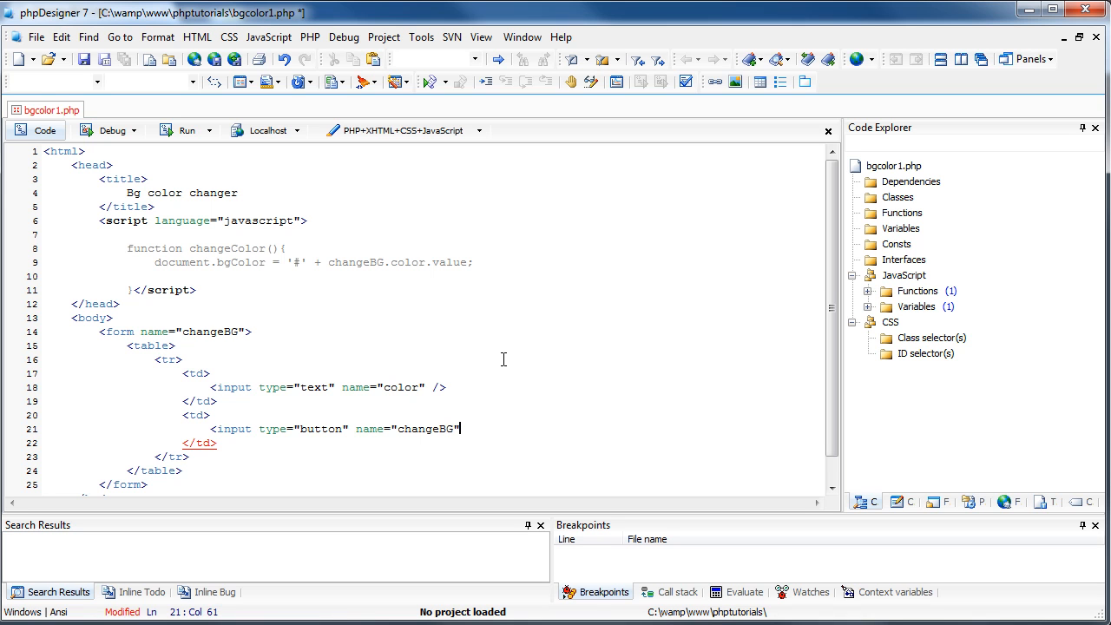
pyautogui.moveTo(70, 430)
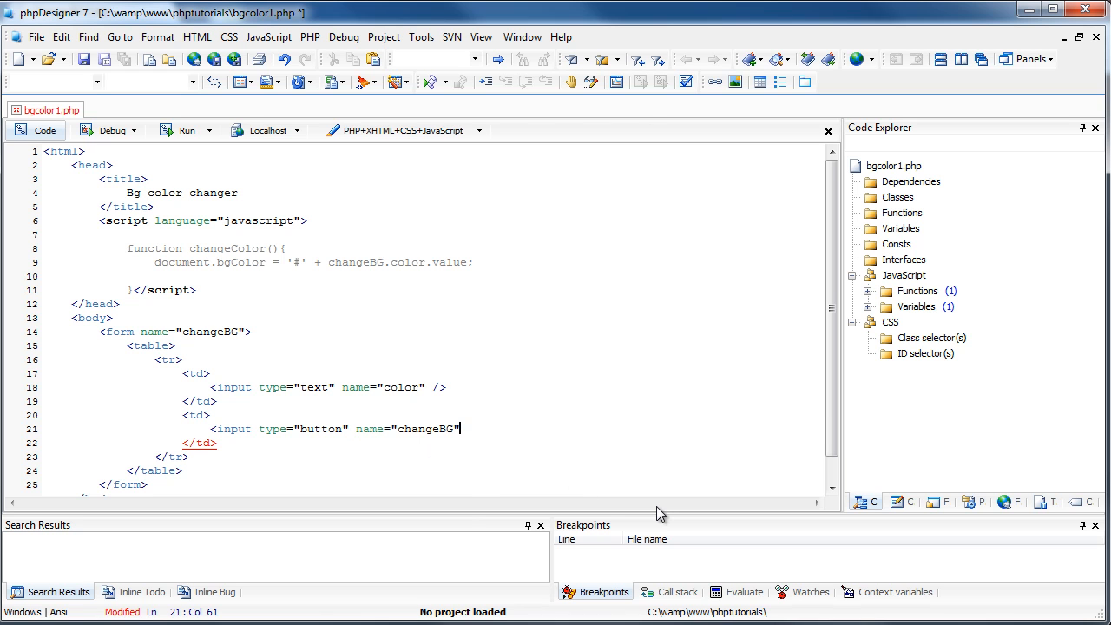
# Give the button onclick="changeColor();" and value "Change color!", then close it.
pyautogui.write('onclick="')
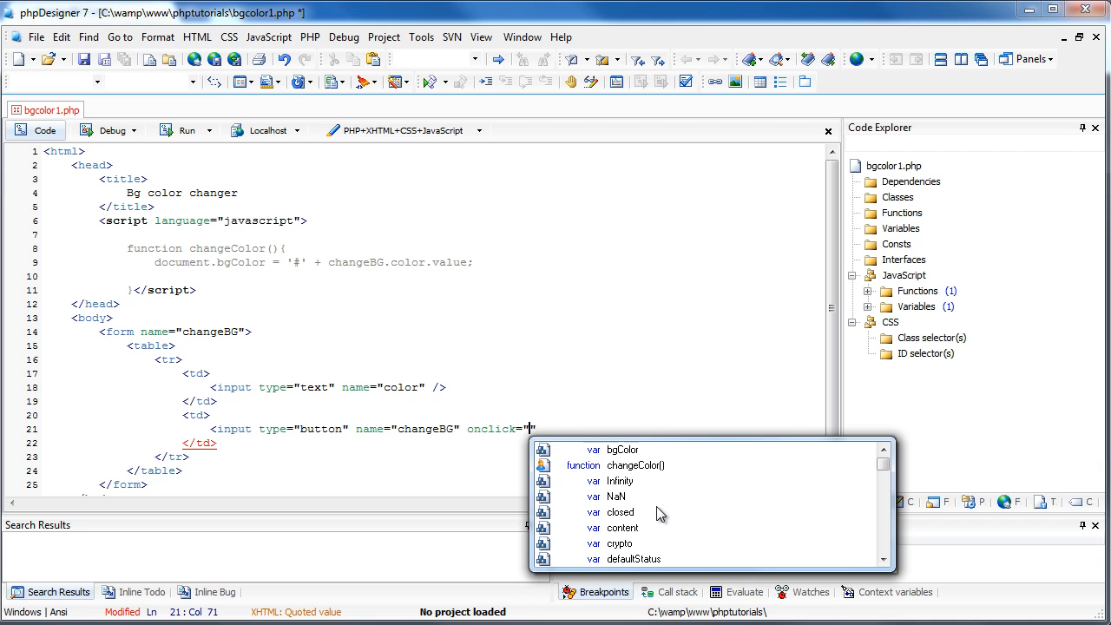
pyautogui.moveTo(255, 247)
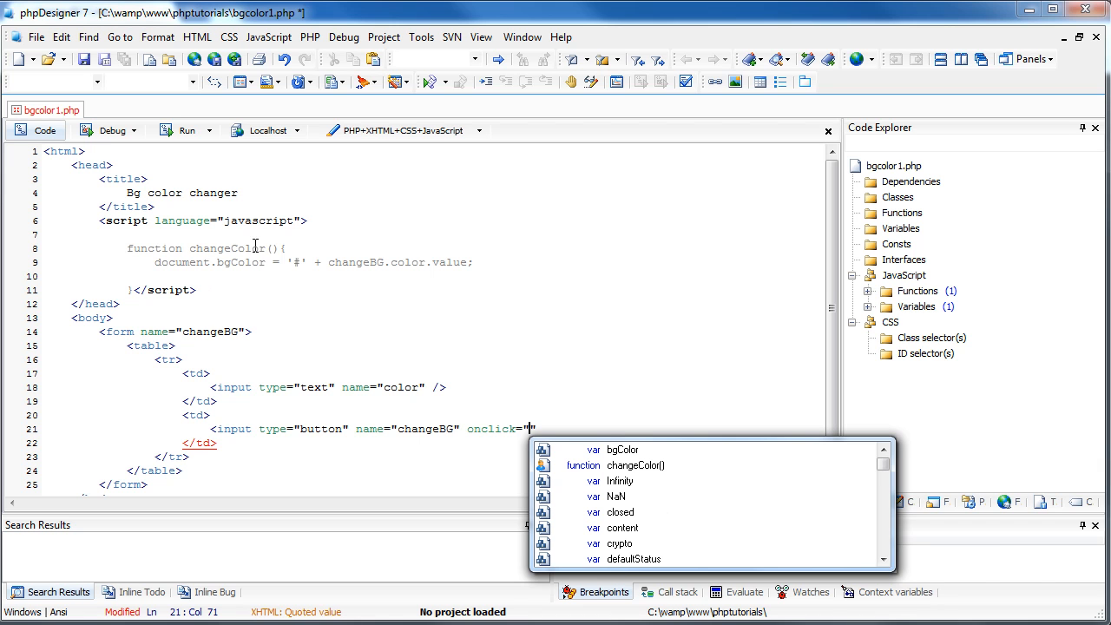
pyautogui.write('changeColor')
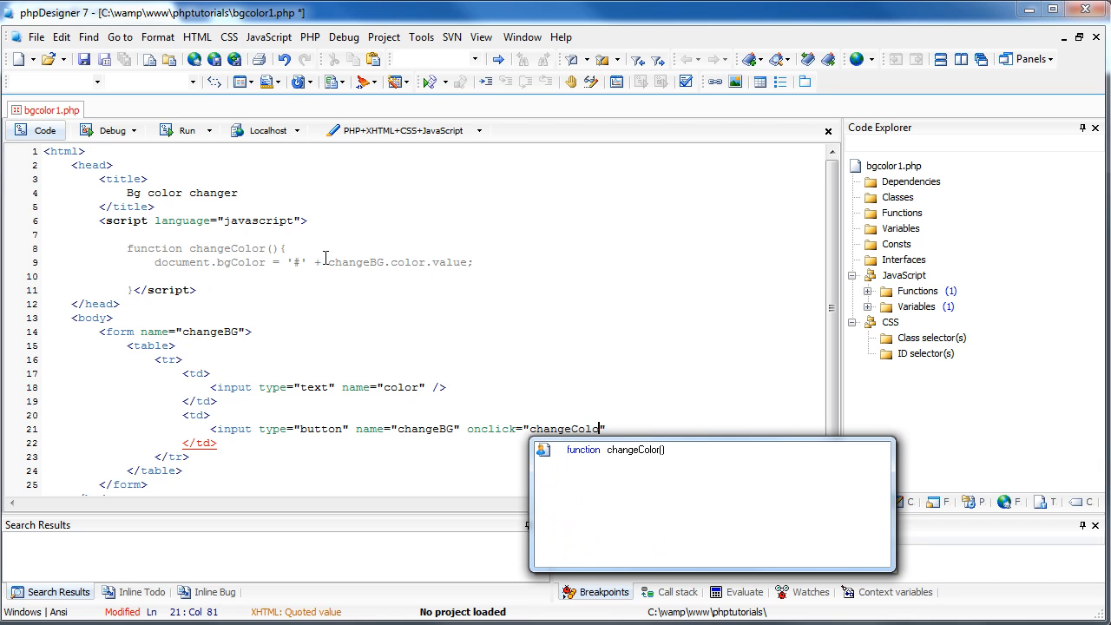
pyautogui.write('(')
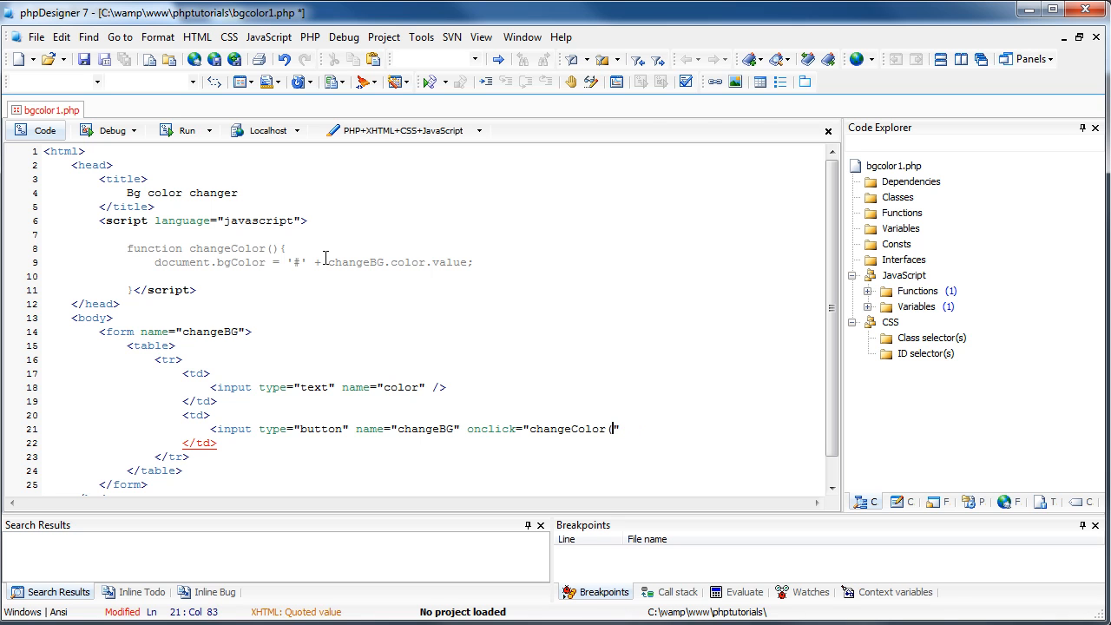
pyautogui.write(');')
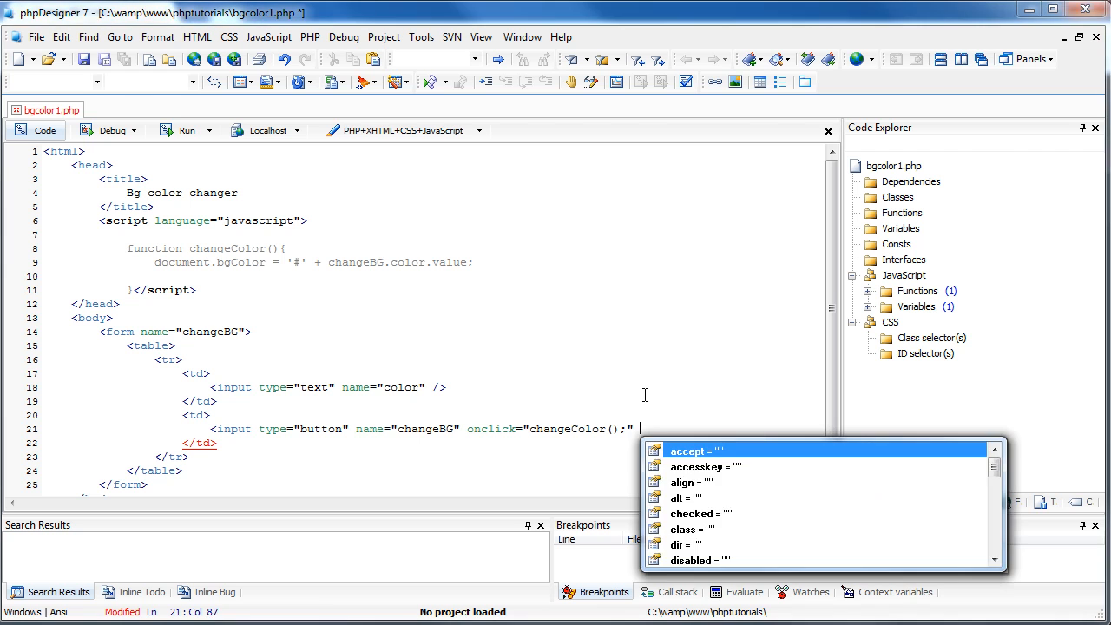
pyautogui.write('value="Change color!')
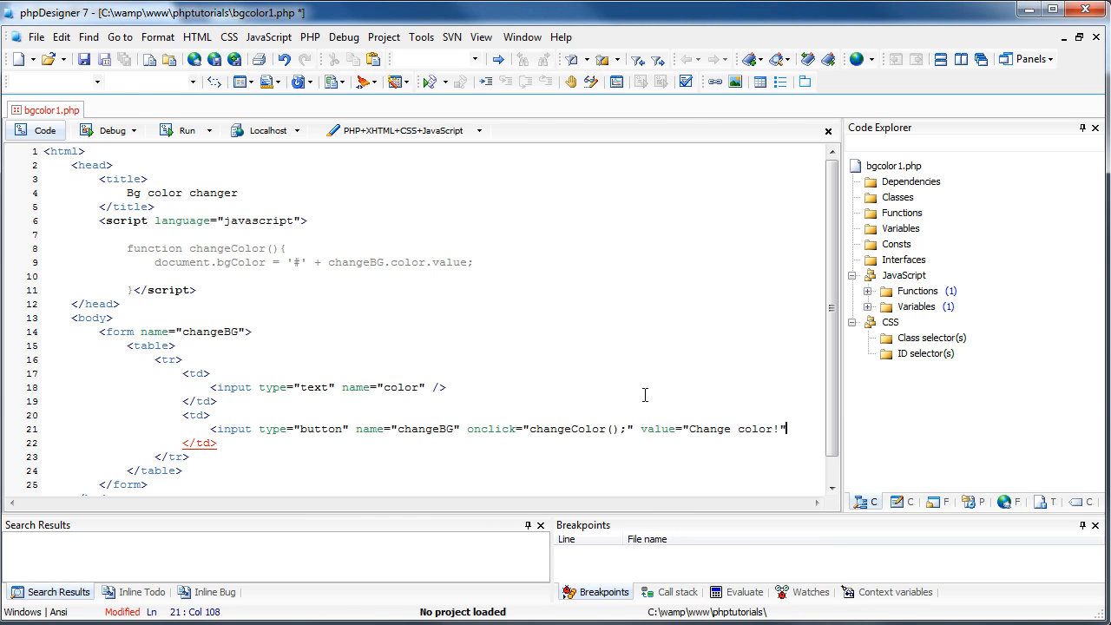
pyautogui.write('/')
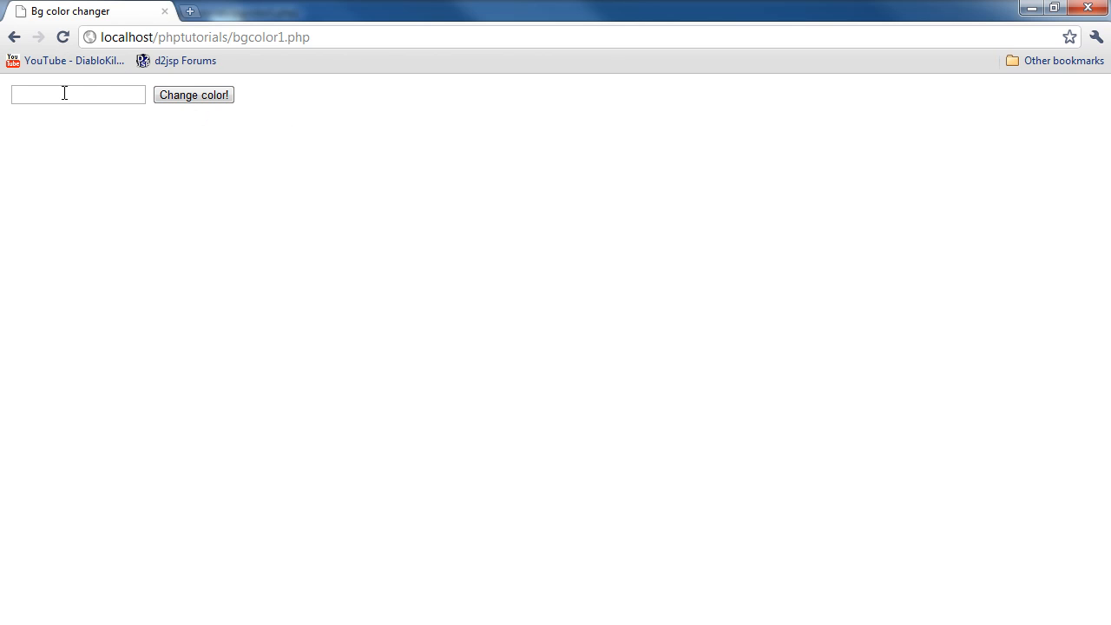
# Test bgcolor1.php with hex values 00, 54355345 and 658665, applying each with Change color!
pyautogui.write('00')
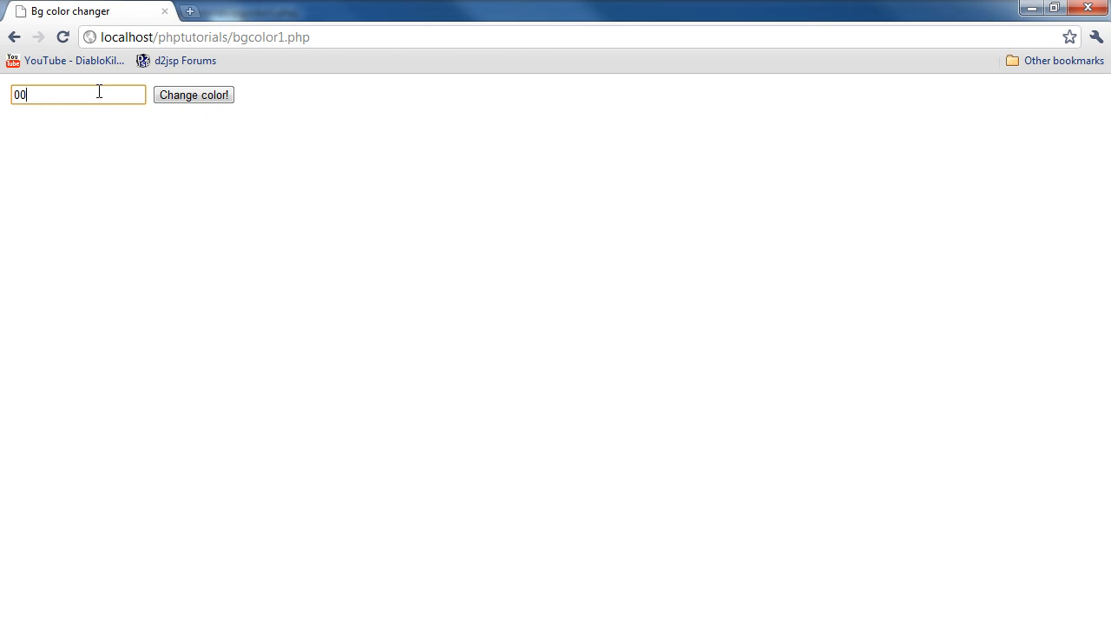
pyautogui.click(194, 94)
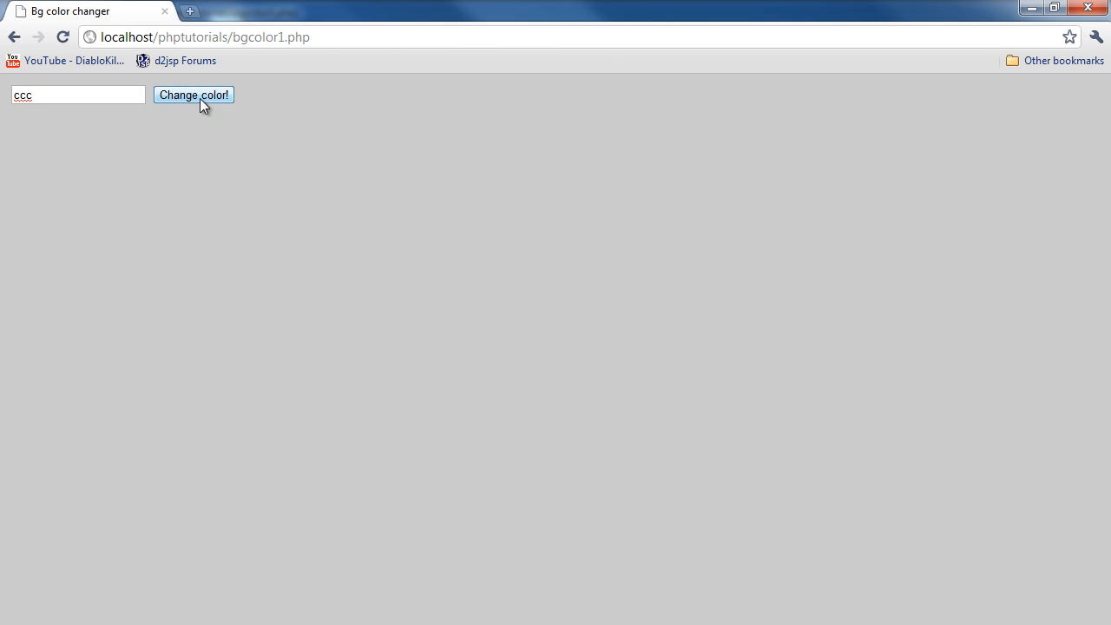
pyautogui.write('54355345')
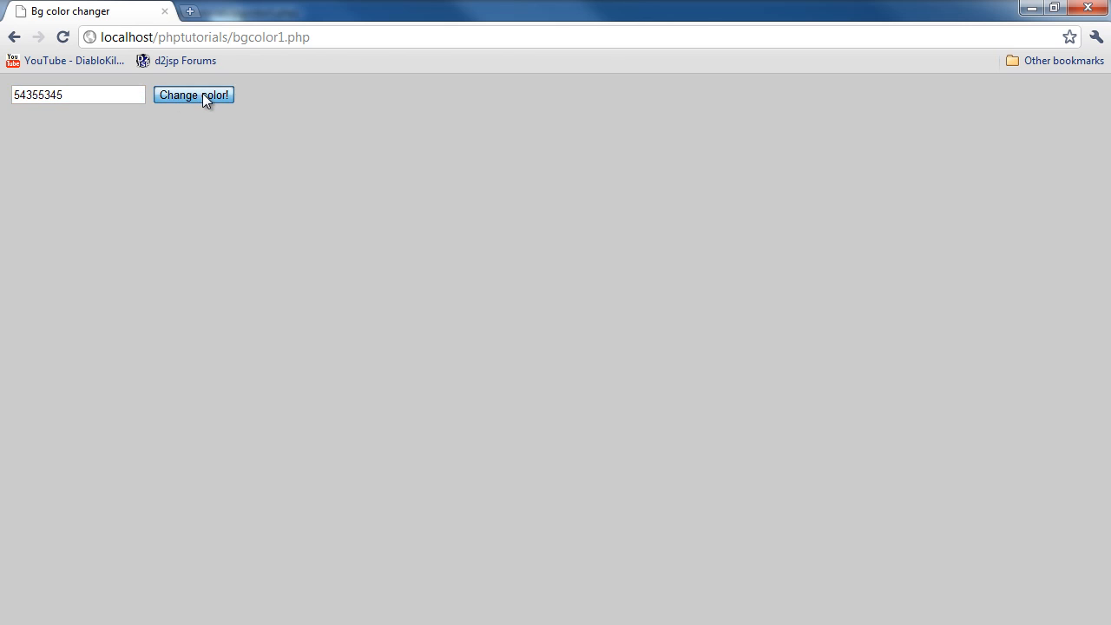
pyautogui.click(195, 94)
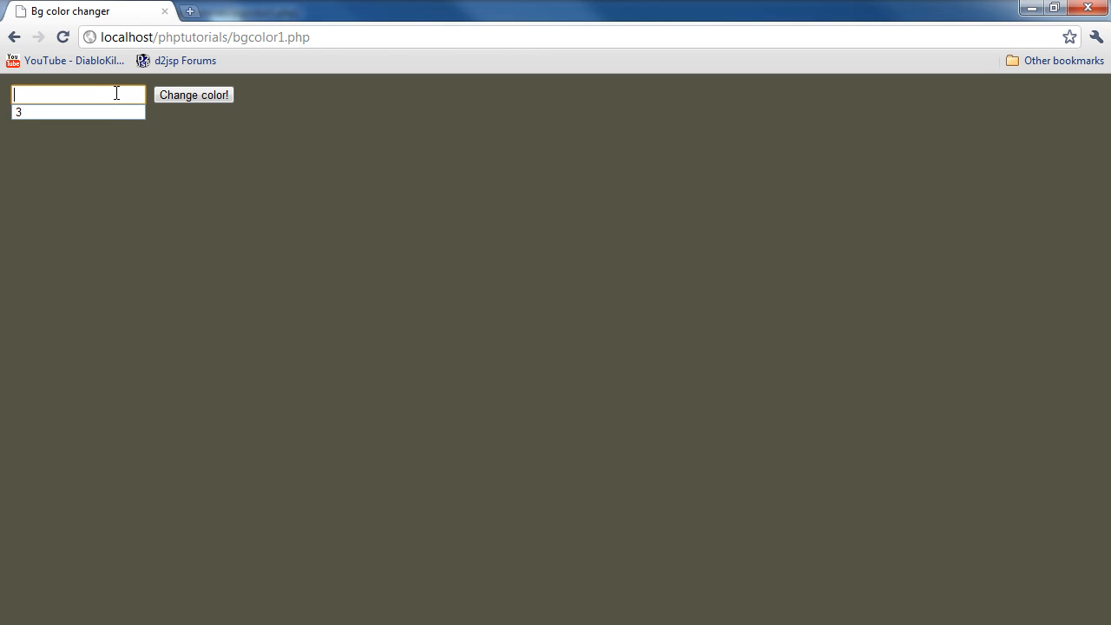
pyautogui.write('658665')
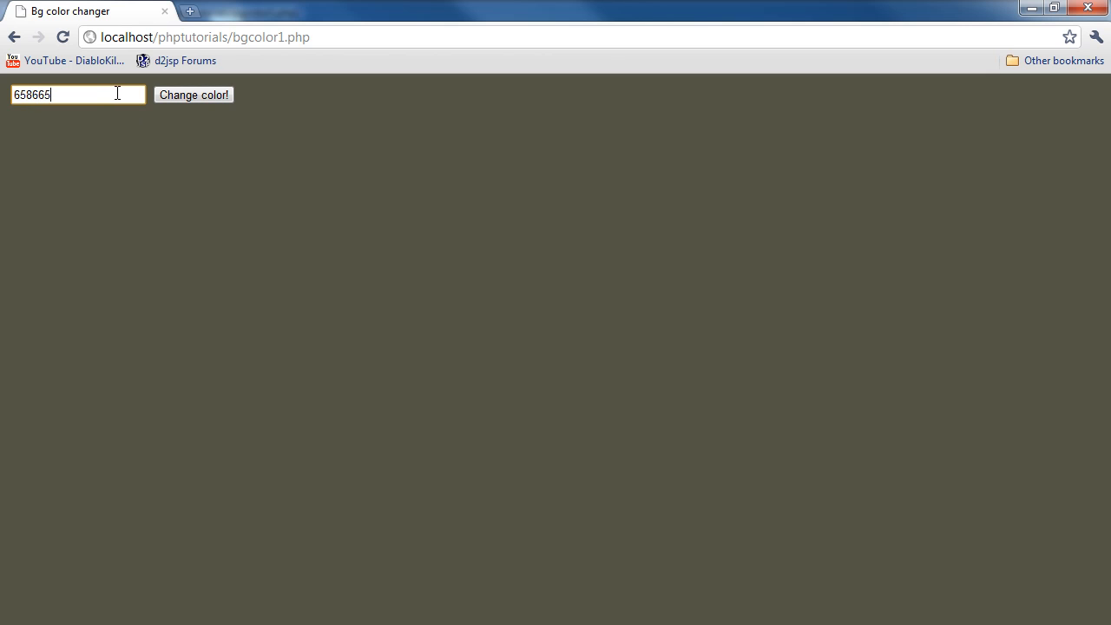
pyautogui.click(195, 93)
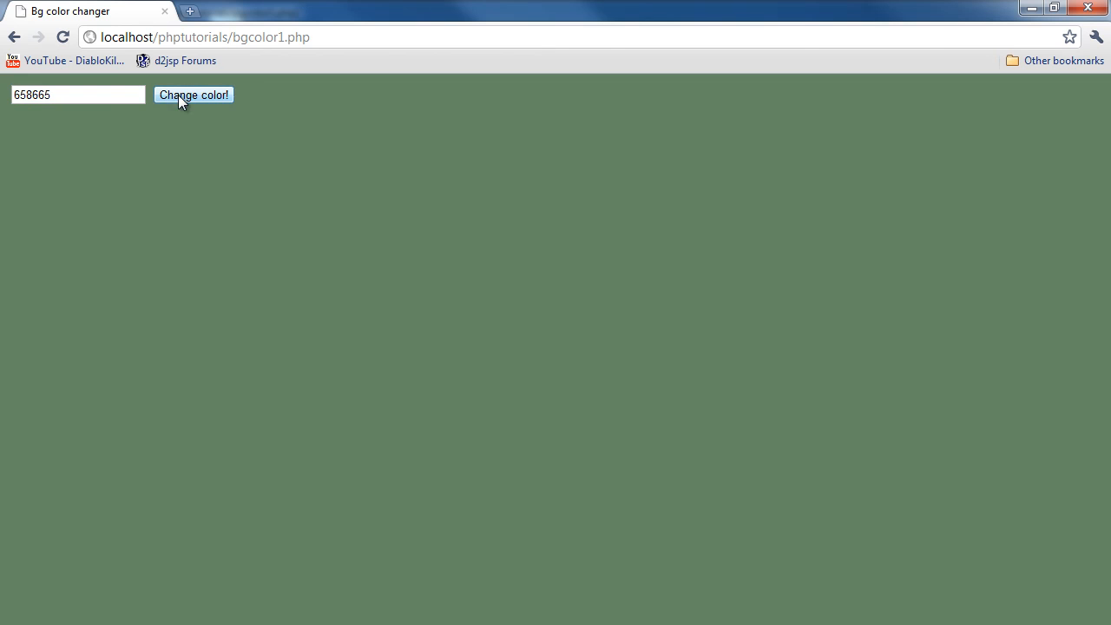